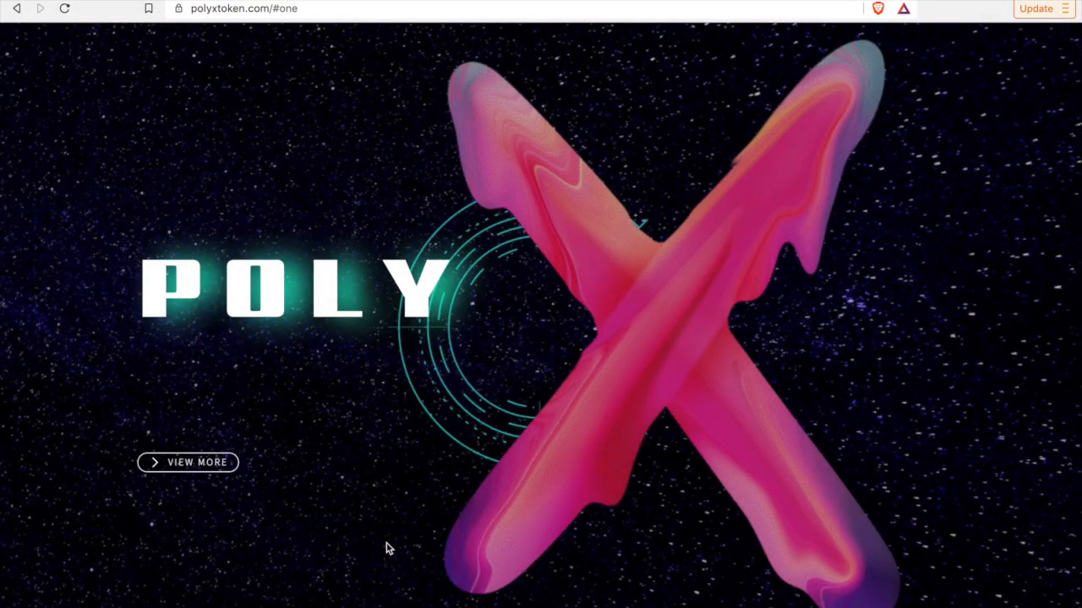
- Scroll from the PolyX hero banner past Why PolyX to the 7%/4%/4% Tokenomics split
scroll(down, 3)
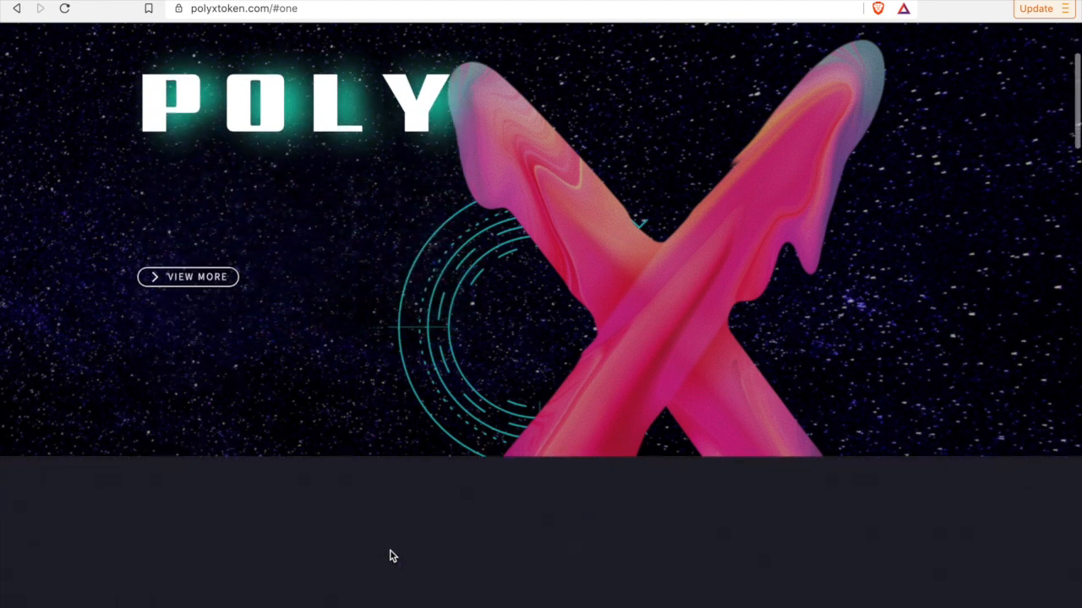
scroll(down, 3)
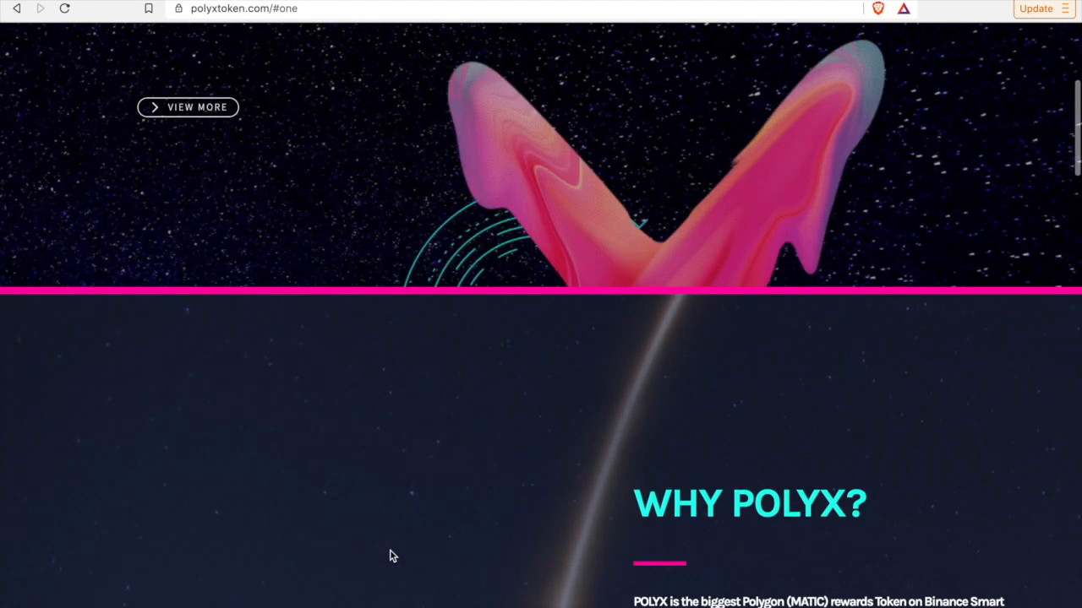
scroll(up, 3)
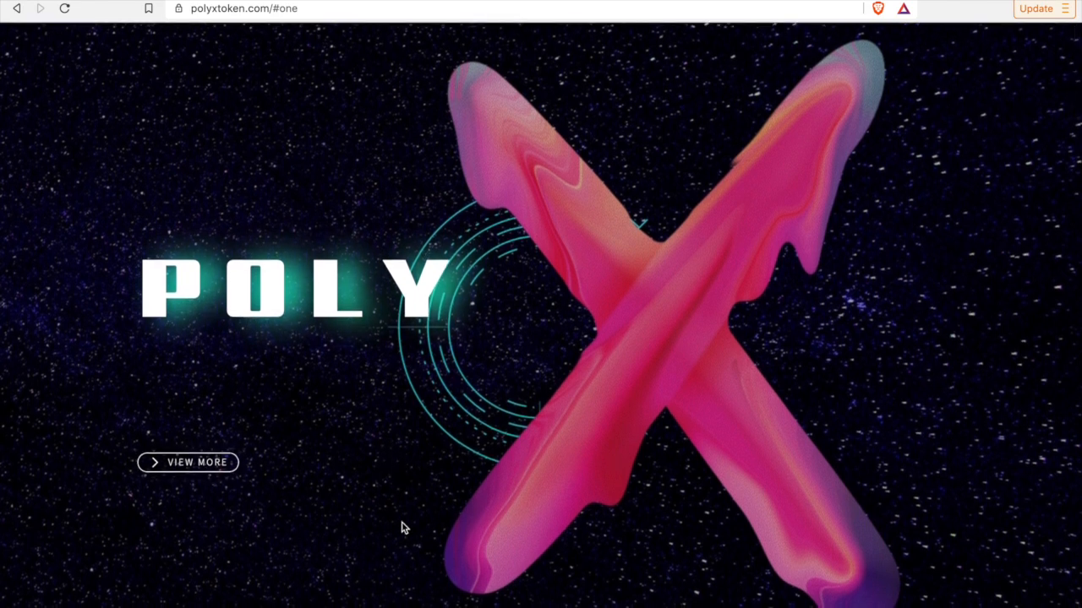
scroll(down, 3)
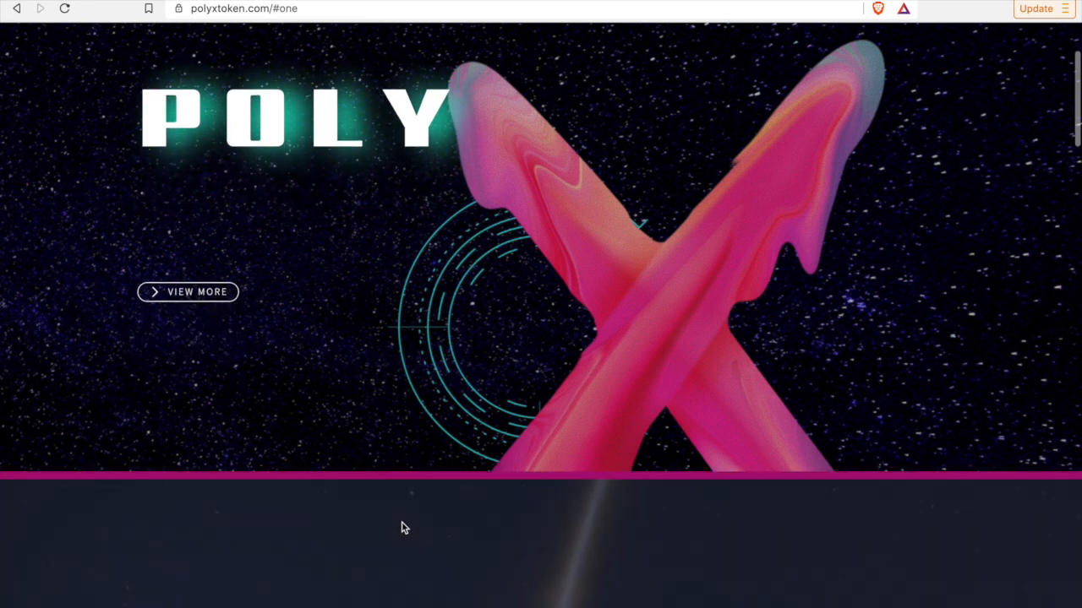
scroll(down, 3)
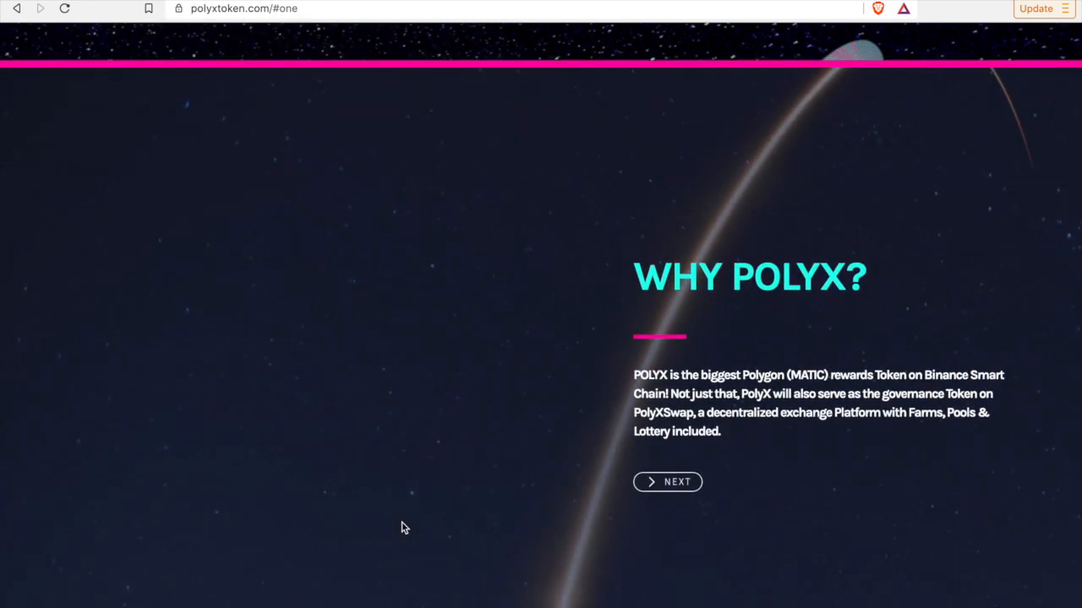
mouse_move(443, 468)
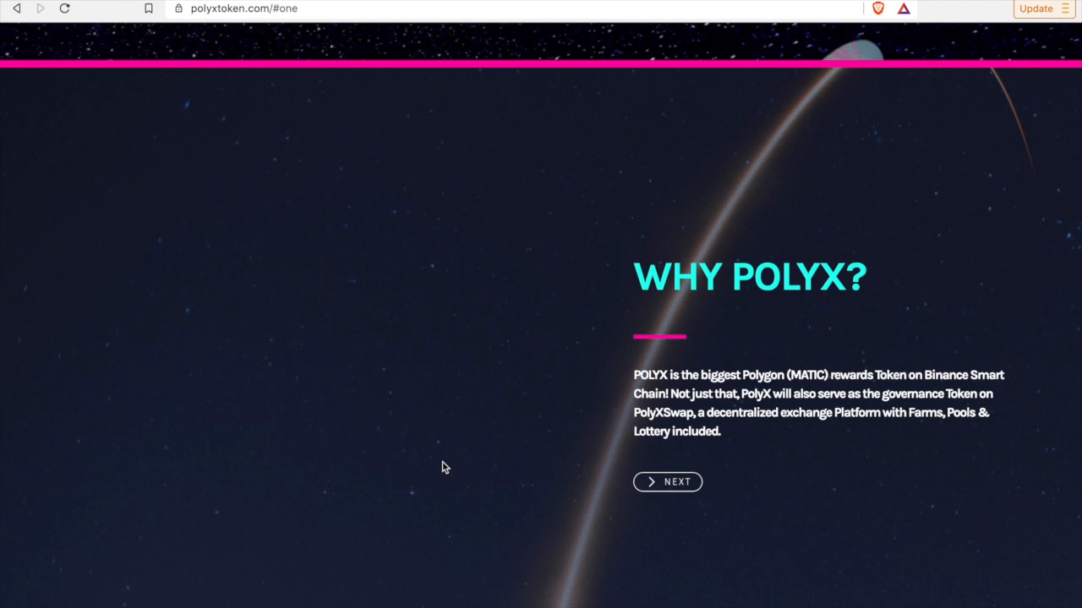
mouse_move(497, 449)
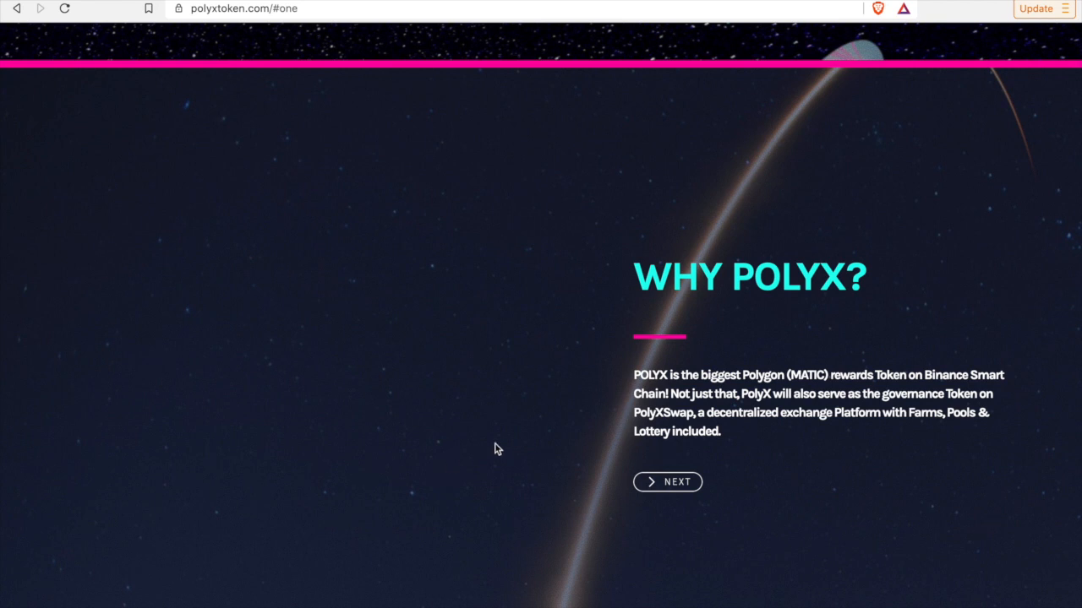
mouse_move(764, 440)
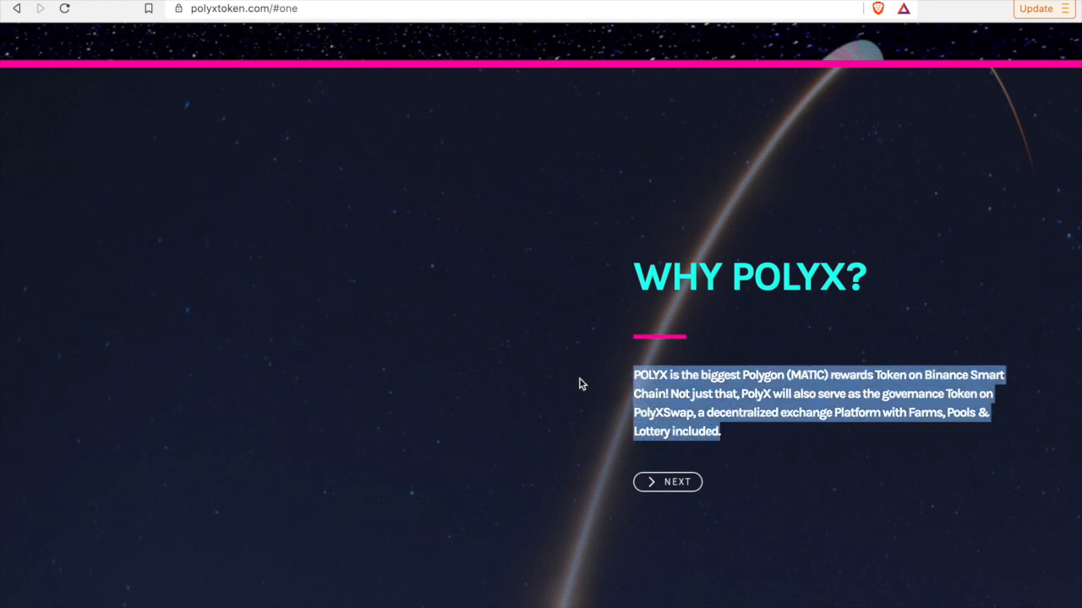
mouse_move(567, 383)
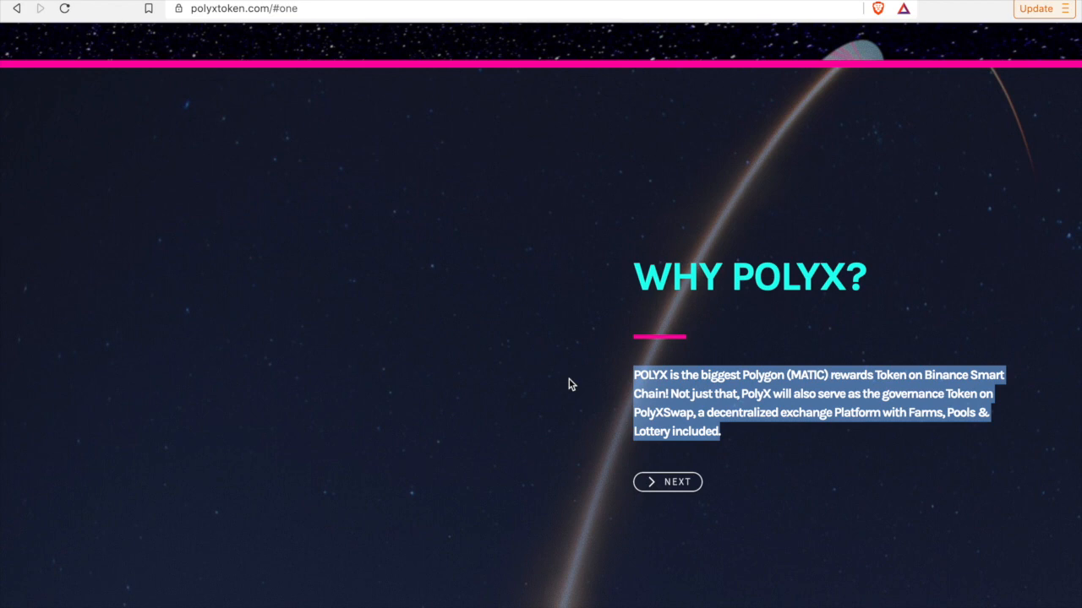
click(667, 481)
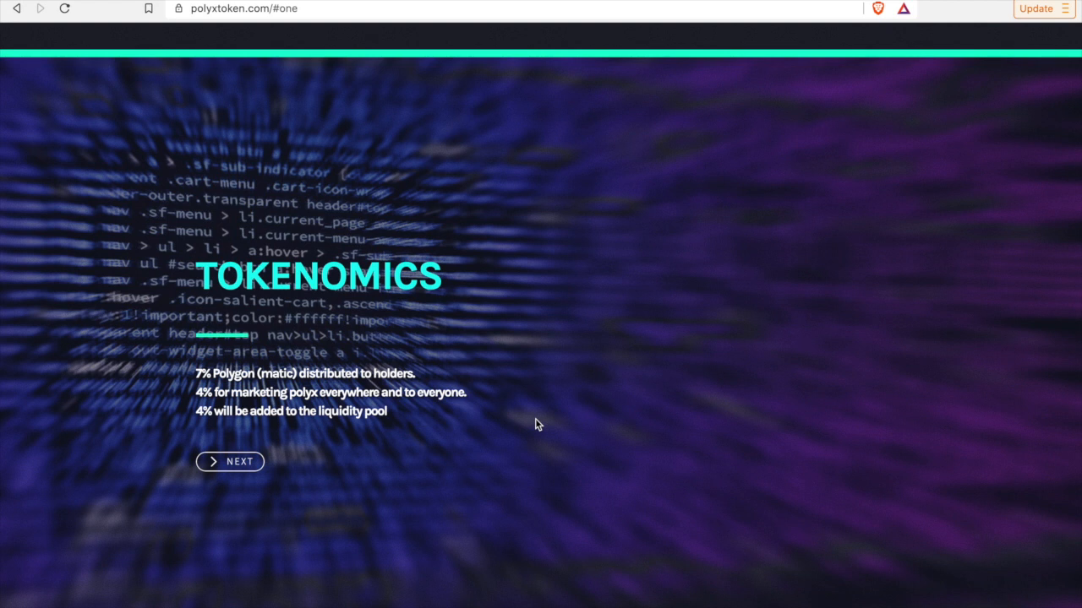
- Scroll past Tokenomics toward the Roadmap section's eight project phases
scroll(down, 3)
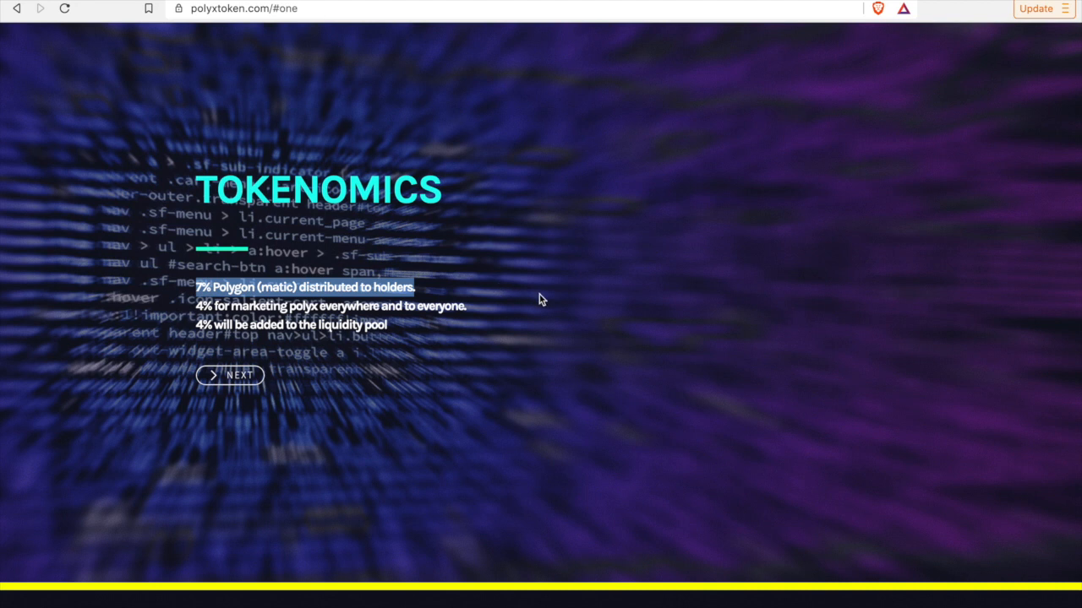
mouse_move(553, 367)
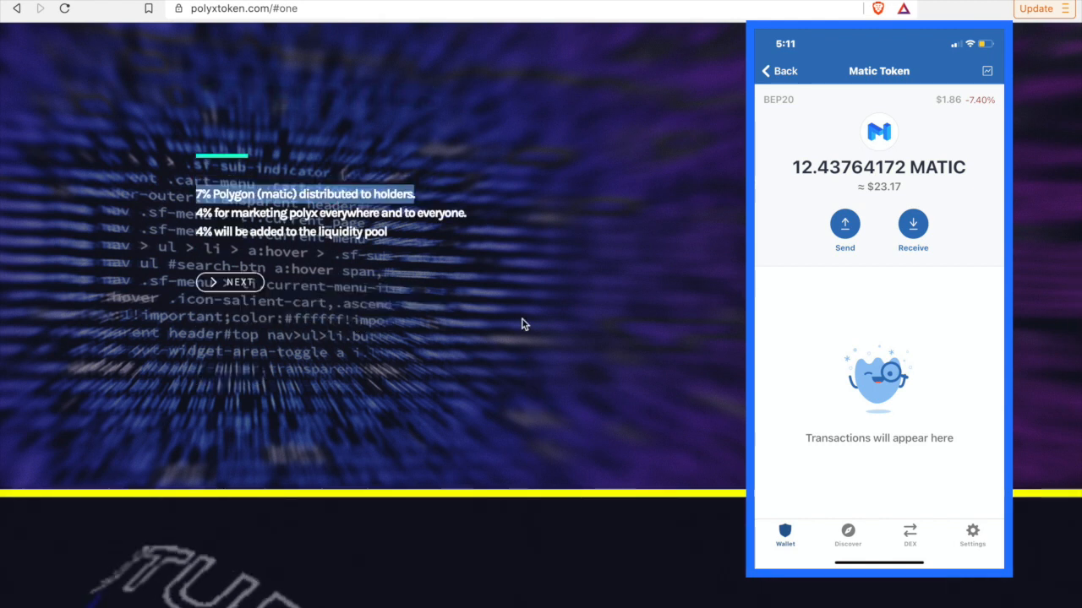
mouse_move(524, 299)
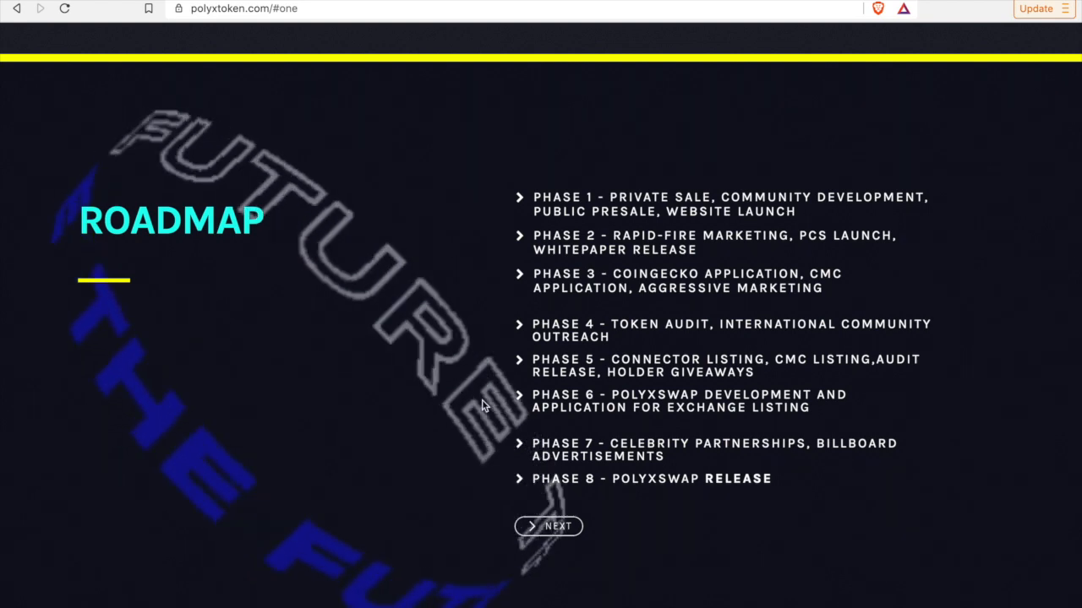
scroll(down, 3)
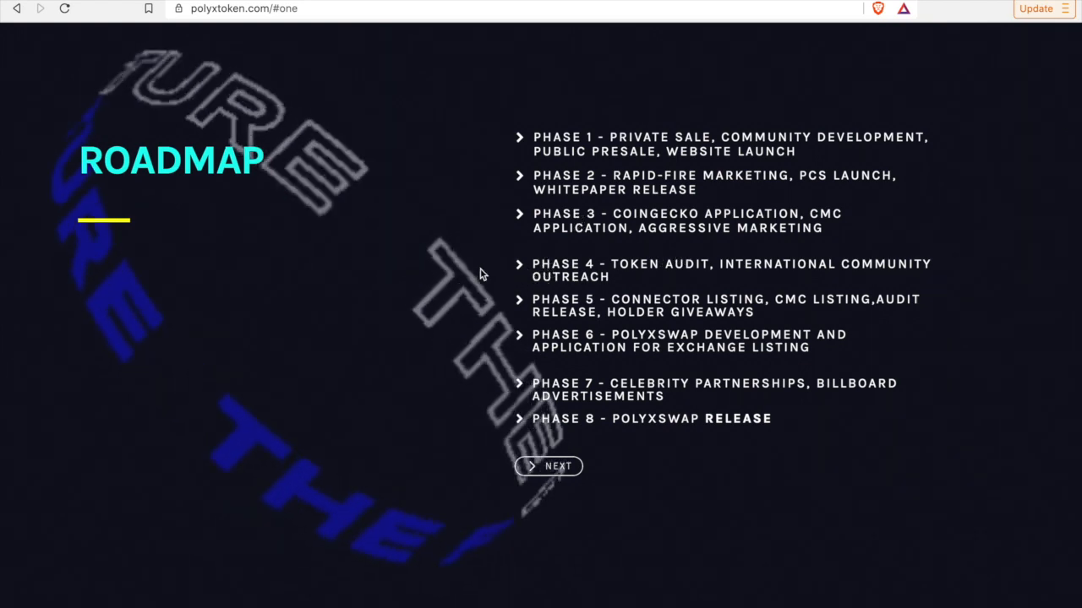
mouse_move(496, 227)
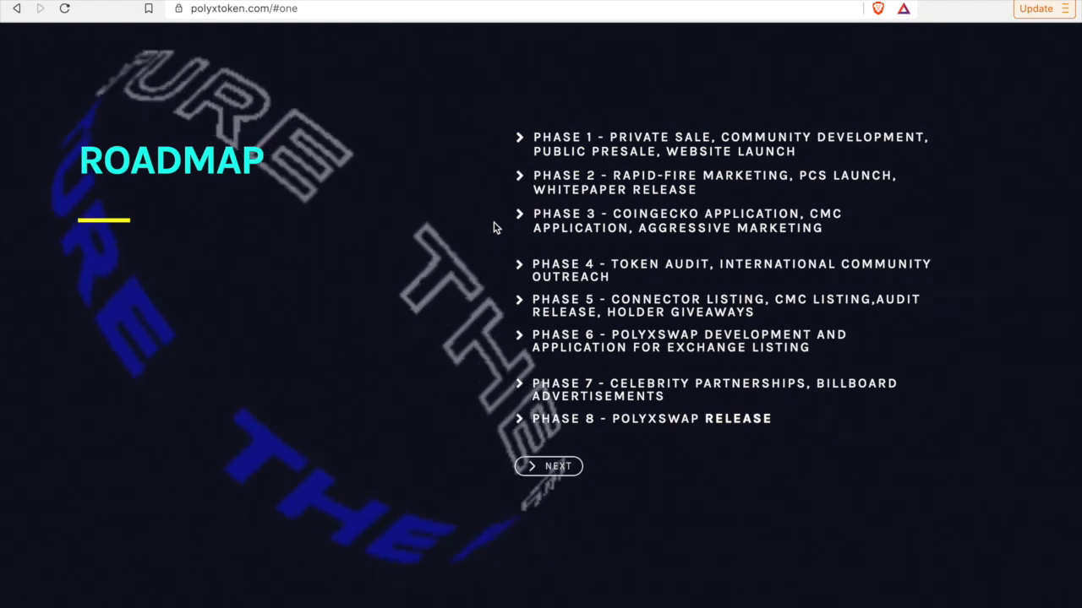
- Scroll down through Whitepaper to the How to Buy steps, then return to the top
scroll(down, 3)
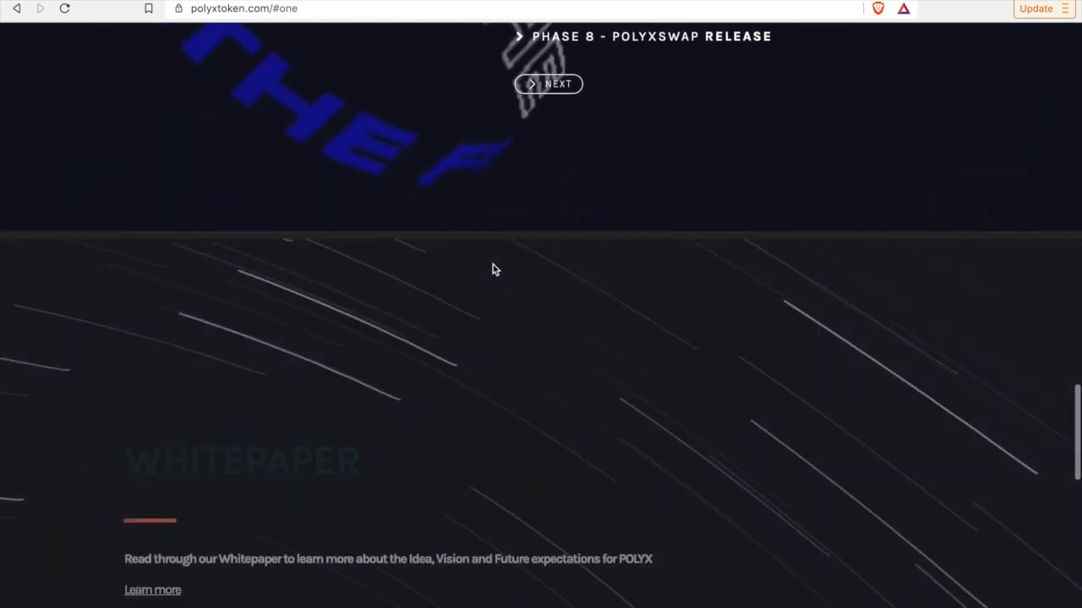
scroll(down, 3)
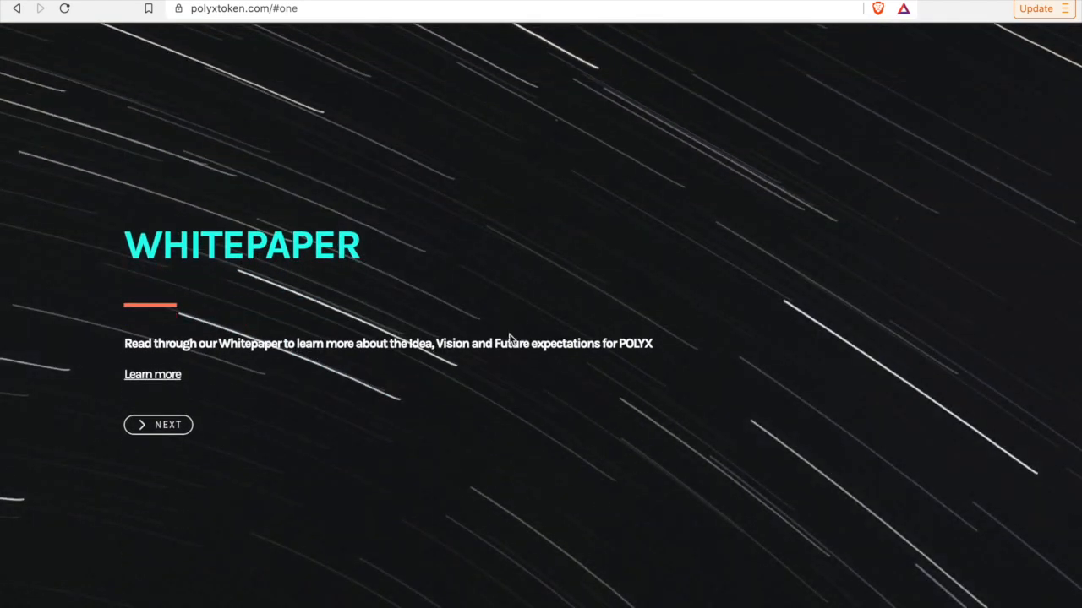
scroll(down, 3)
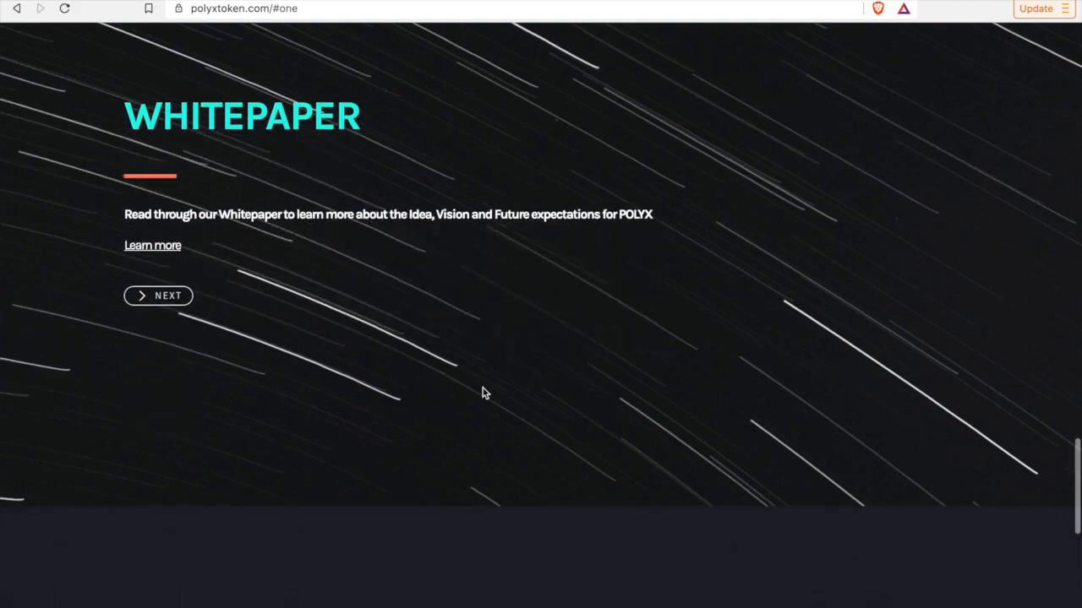
click(158, 296)
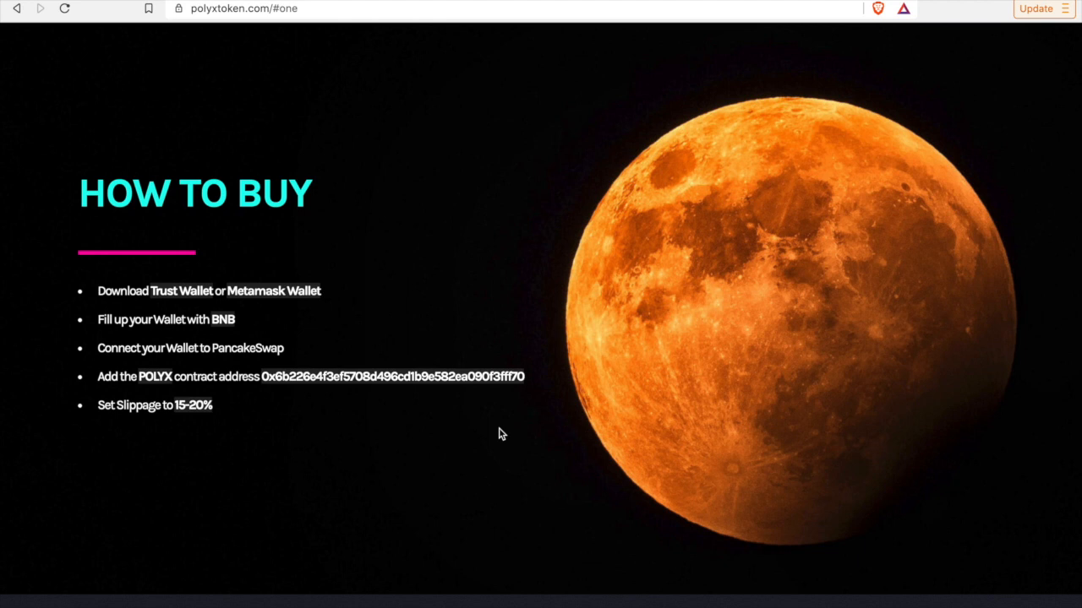
mouse_move(450, 446)
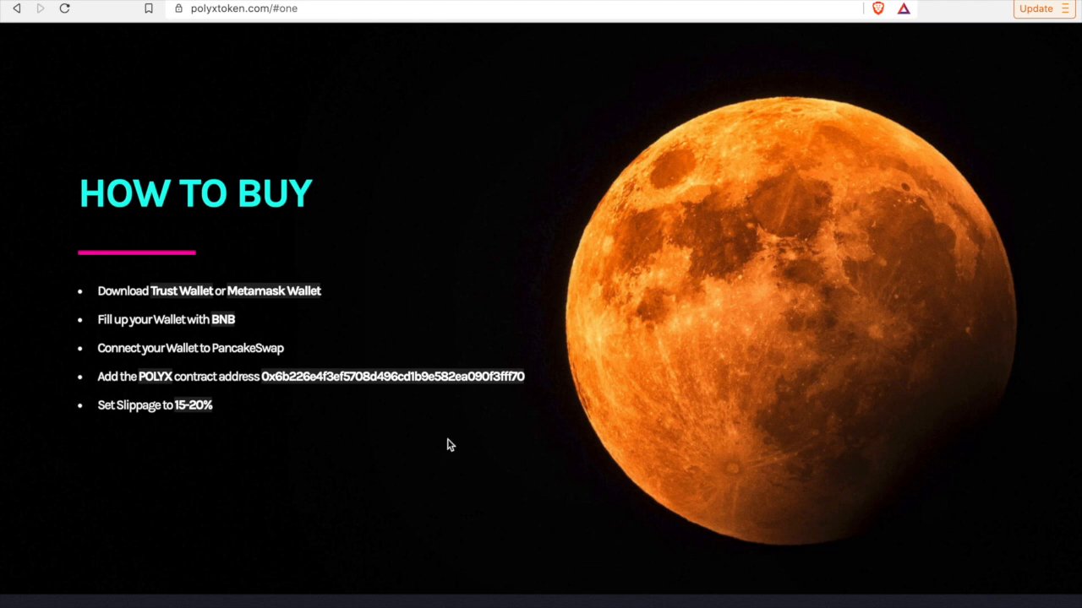
mouse_move(217, 419)
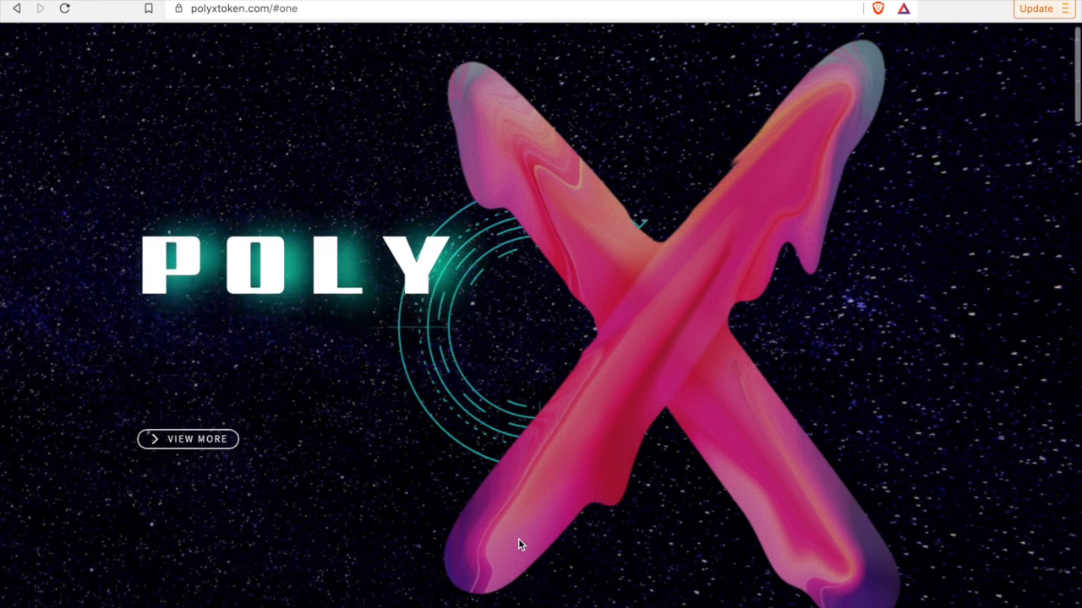
- Scroll back down to the Whitepaper section below Roadmap
scroll(down, 3)
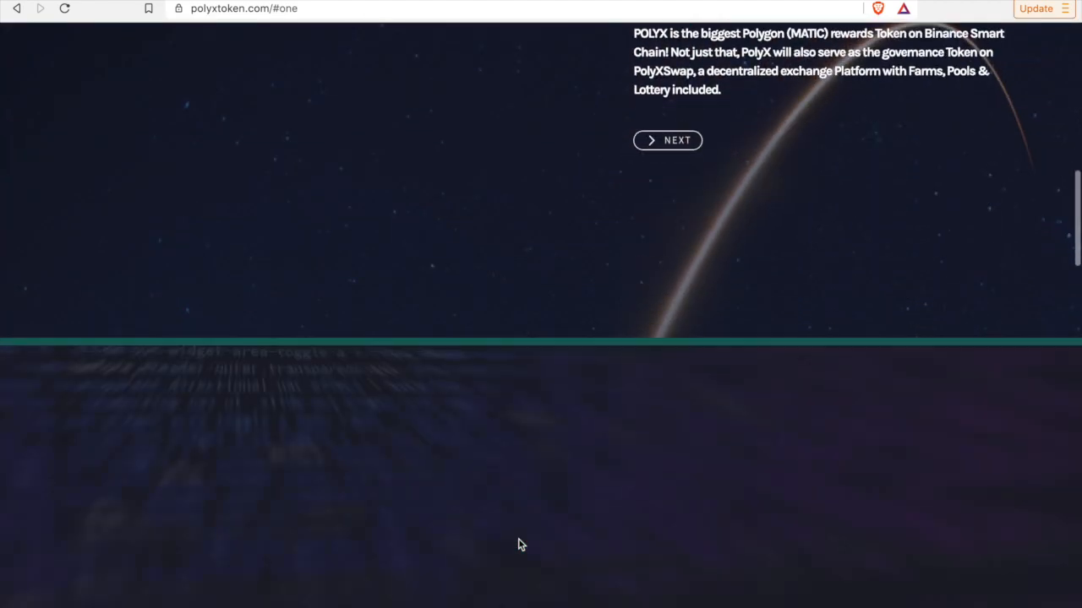
scroll(down, 3)
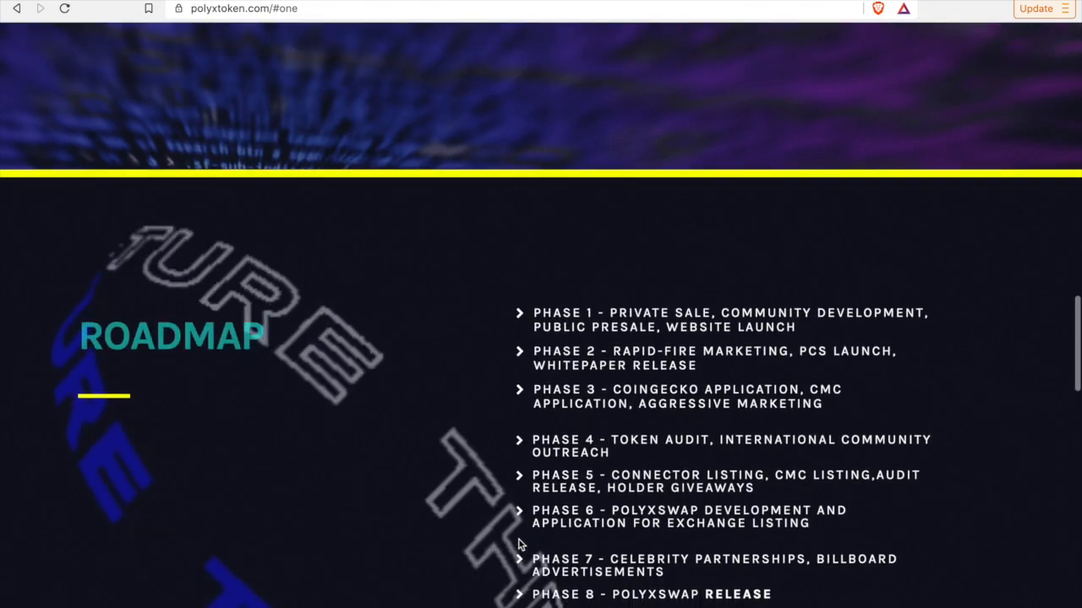
scroll(down, 3)
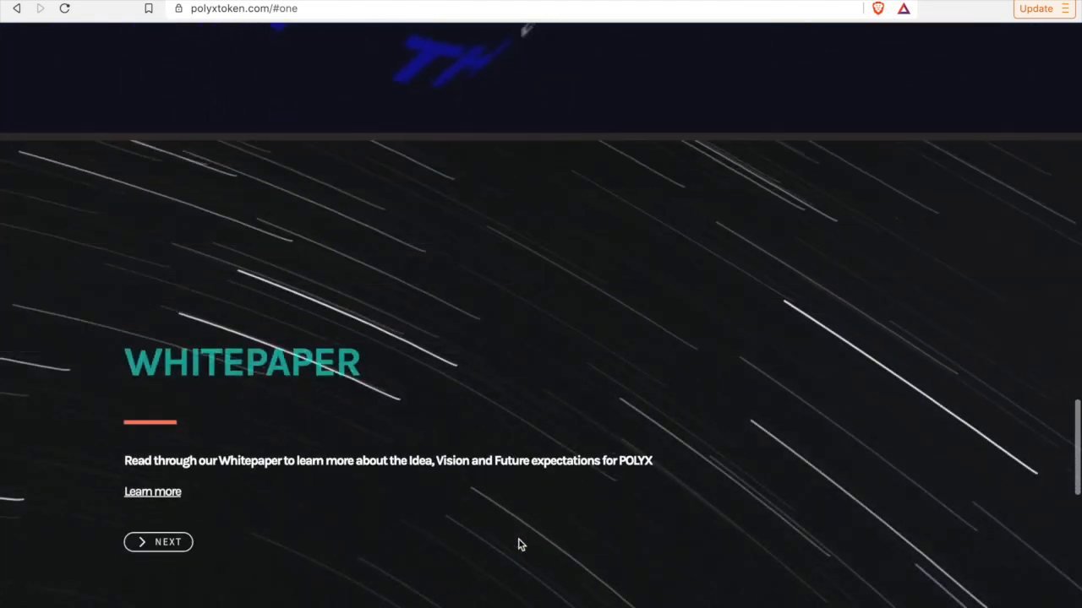
- Open the PolyX whitepaper and scroll through the Welcome to PolyX introduction
click(152, 491)
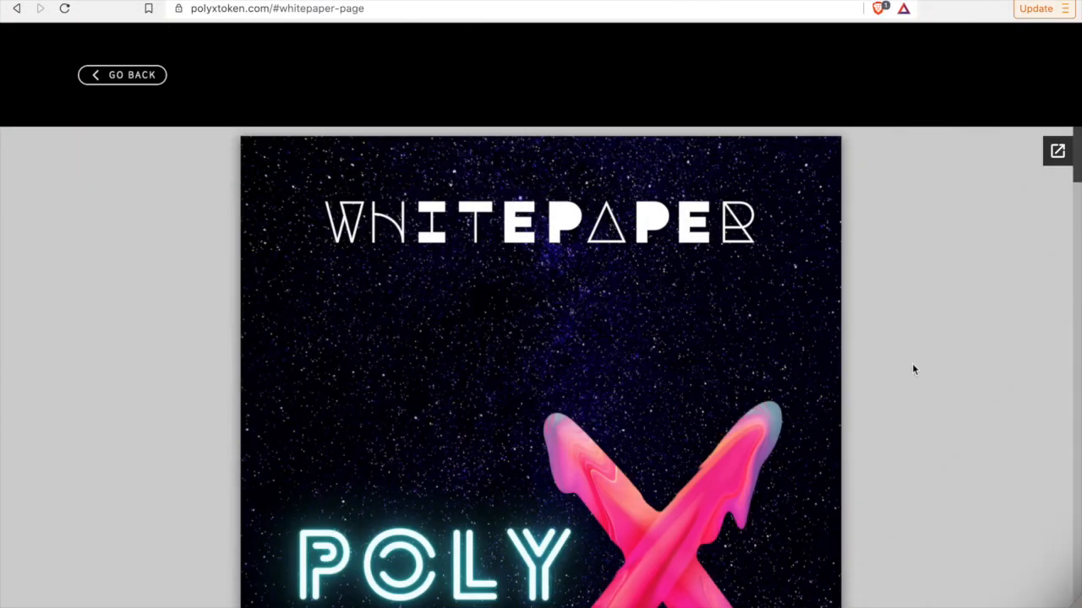
scroll(down, 3)
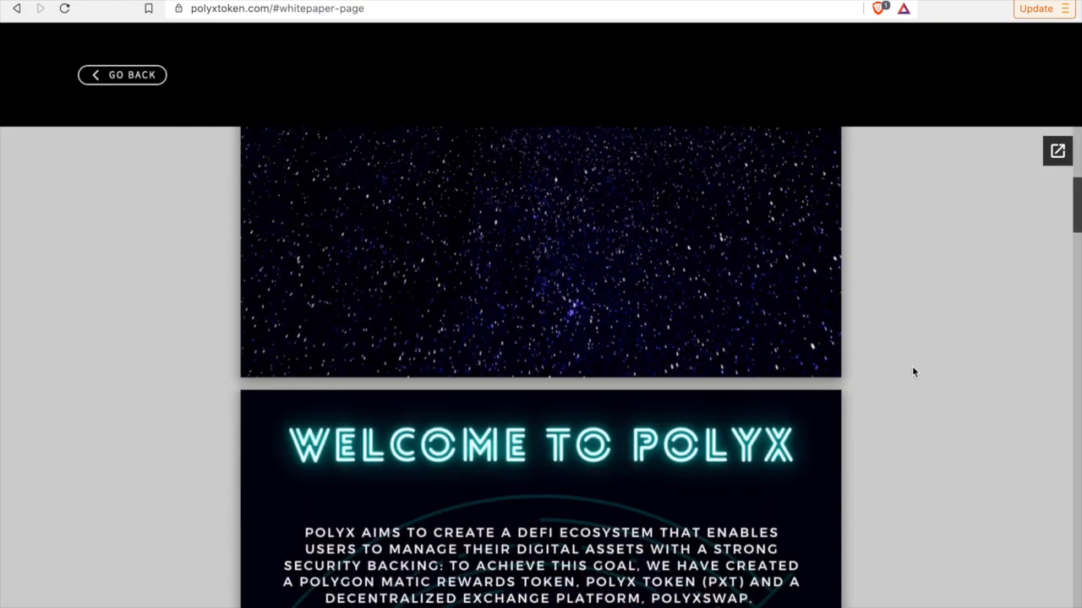
scroll(down, 3)
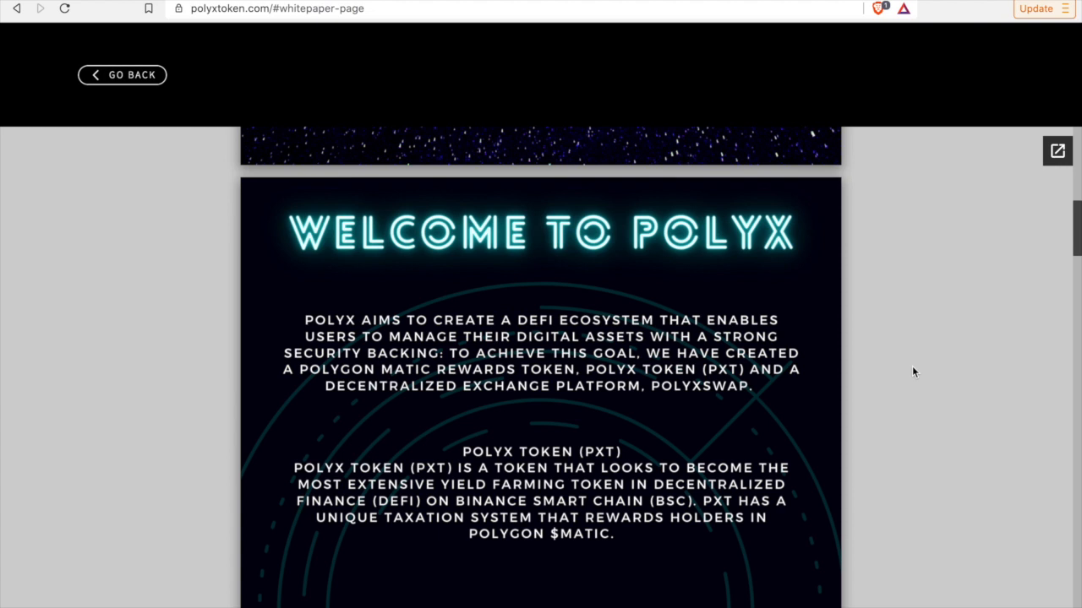
scroll(down, 3)
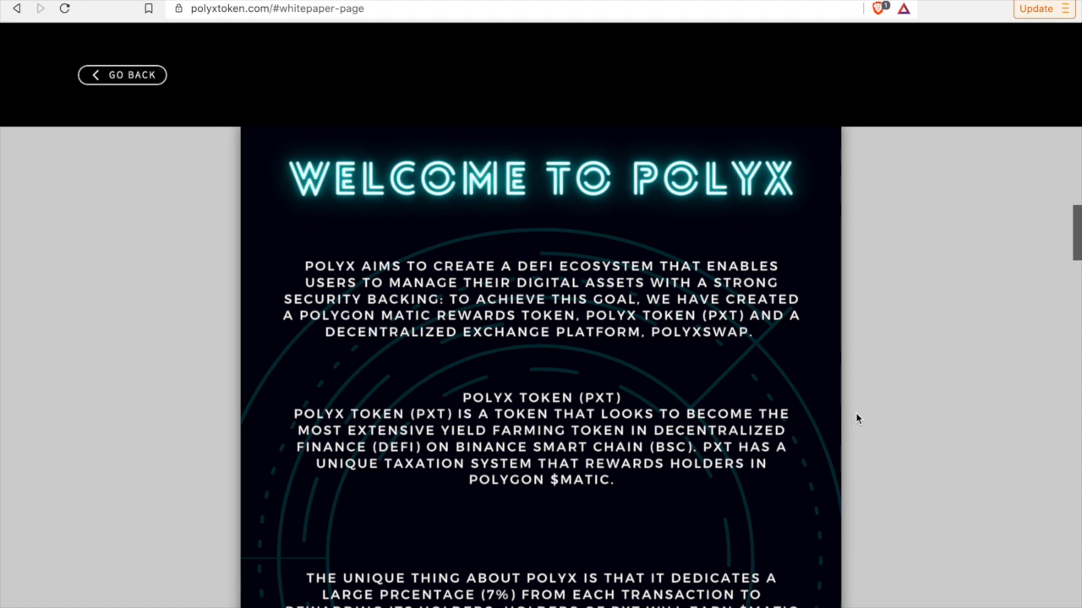
mouse_move(659, 338)
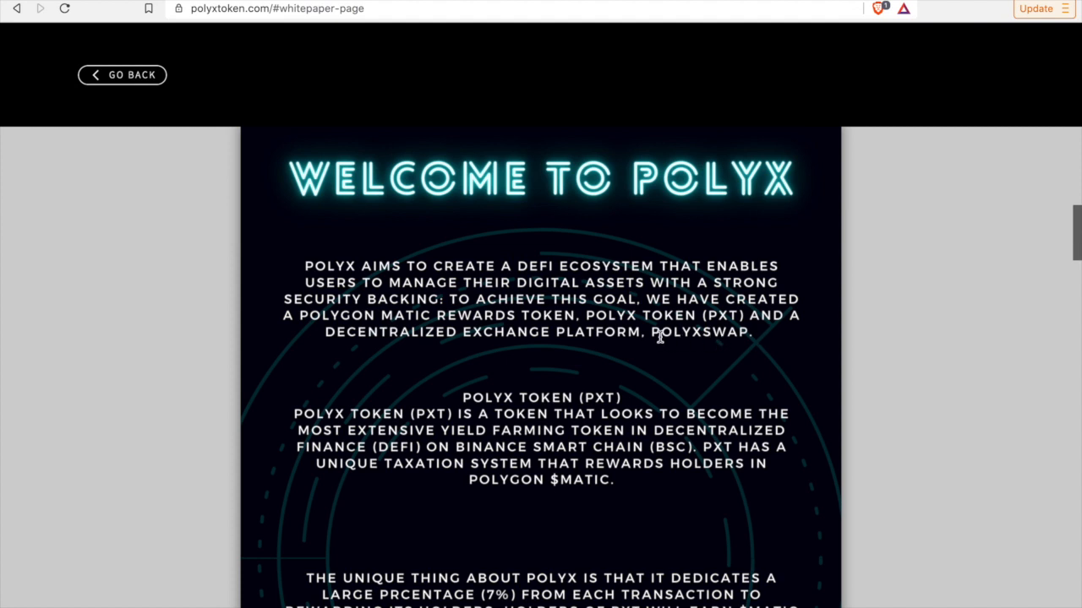
mouse_move(768, 335)
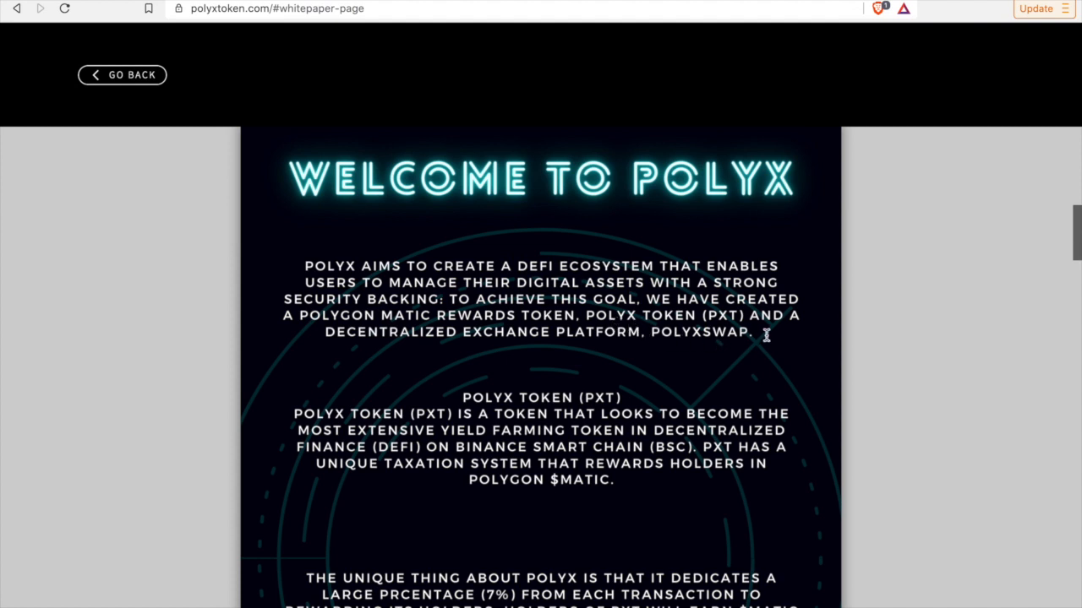
mouse_move(824, 346)
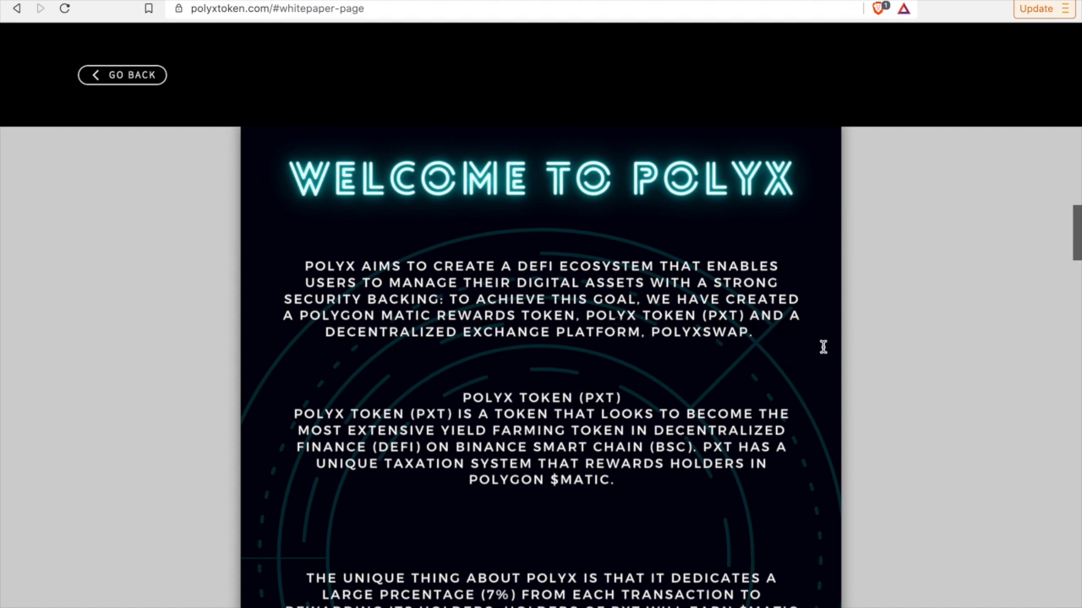
mouse_move(812, 307)
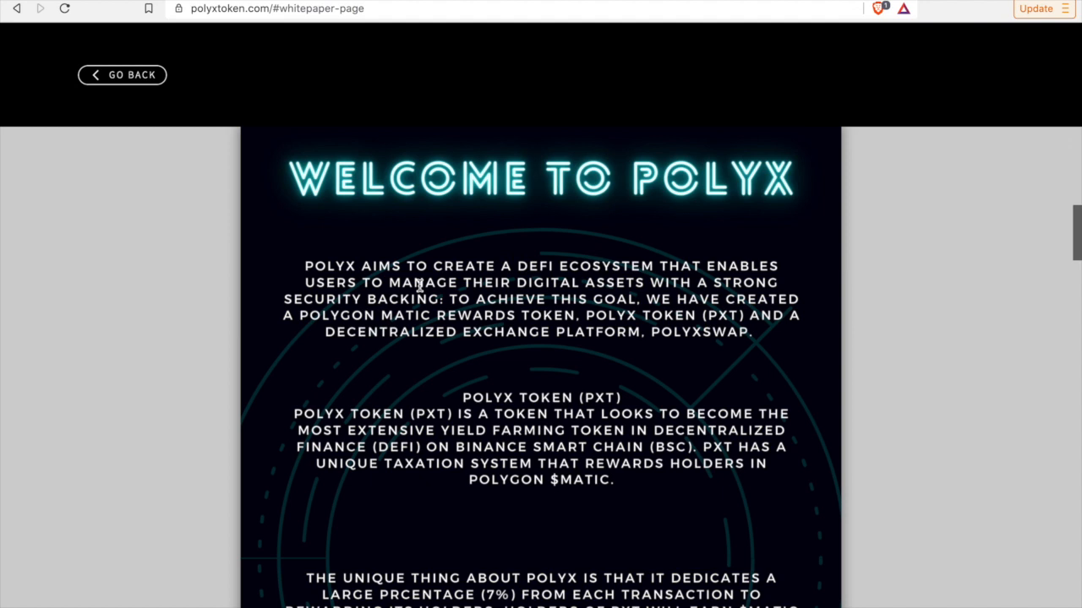
mouse_move(511, 318)
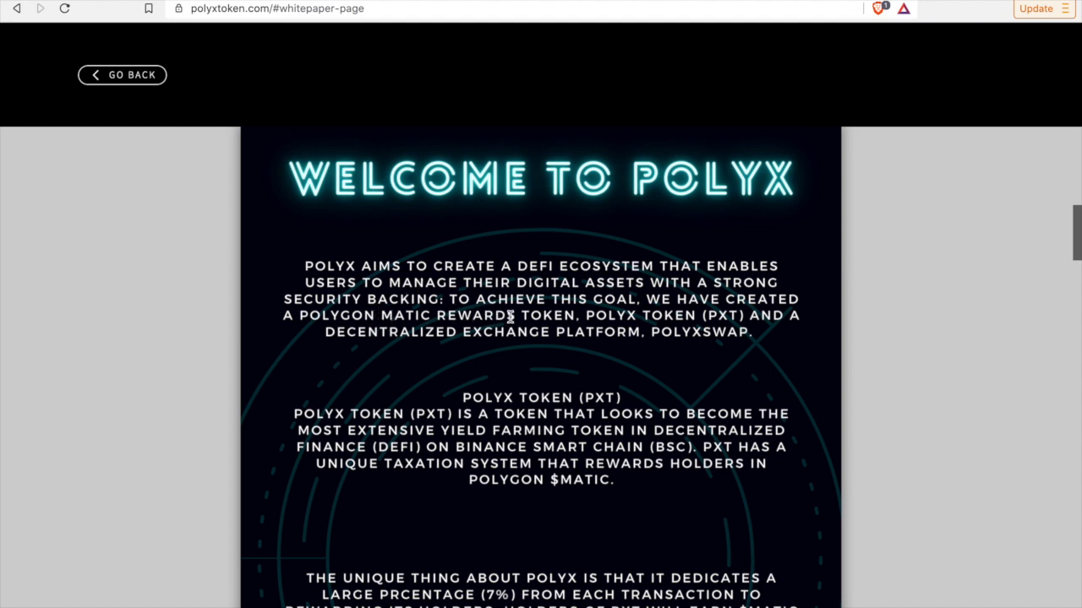
mouse_move(493, 321)
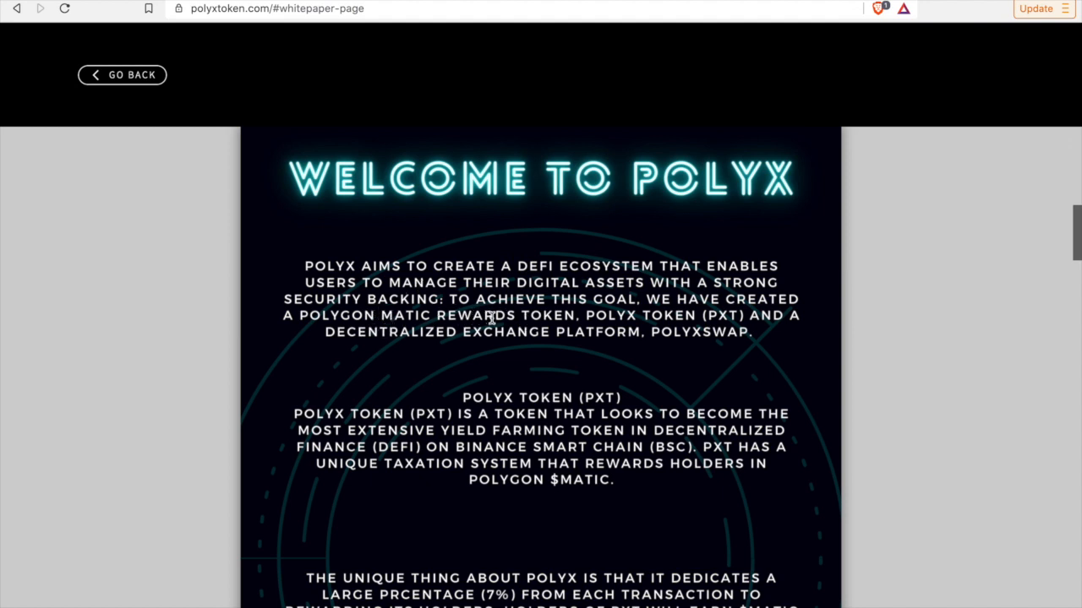
mouse_move(815, 327)
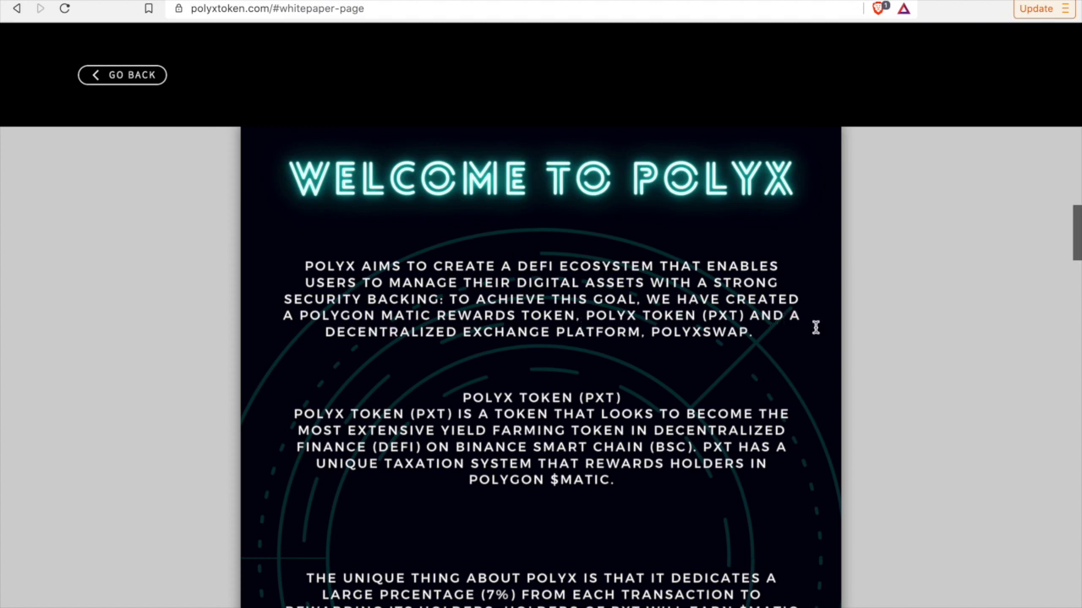
mouse_move(833, 349)
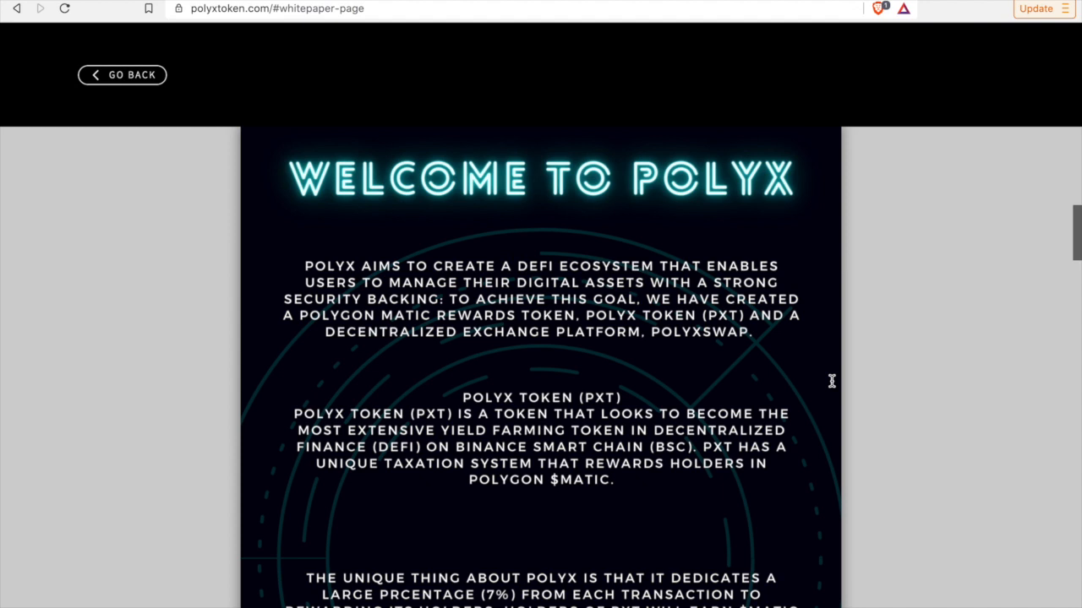
- Read on through the PolyX Token (PXT) section to the 7% holder rewards paragraph
scroll(down, 3)
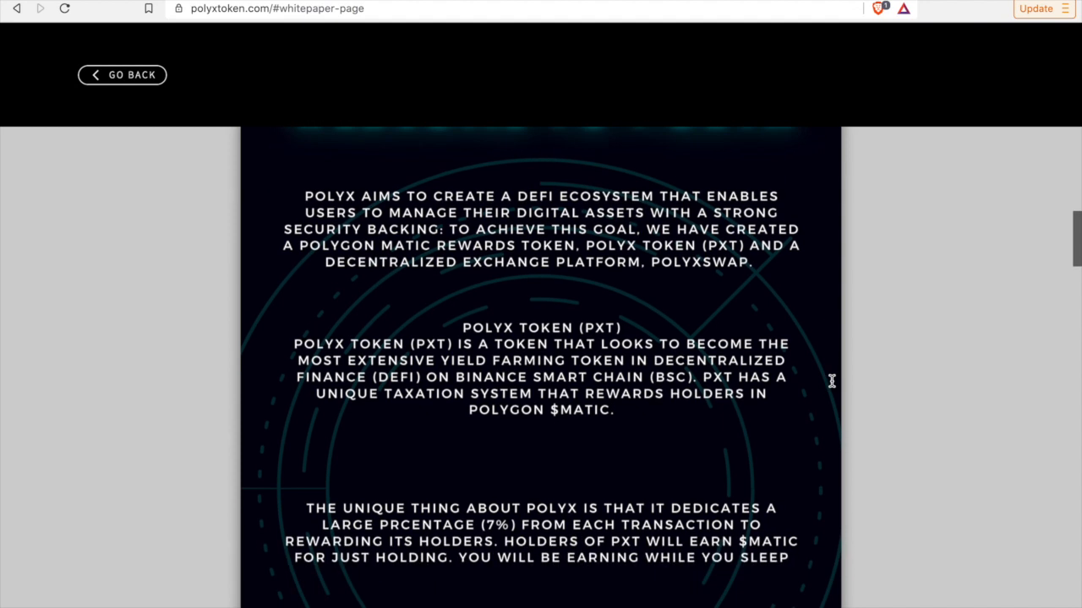
scroll(down, 3)
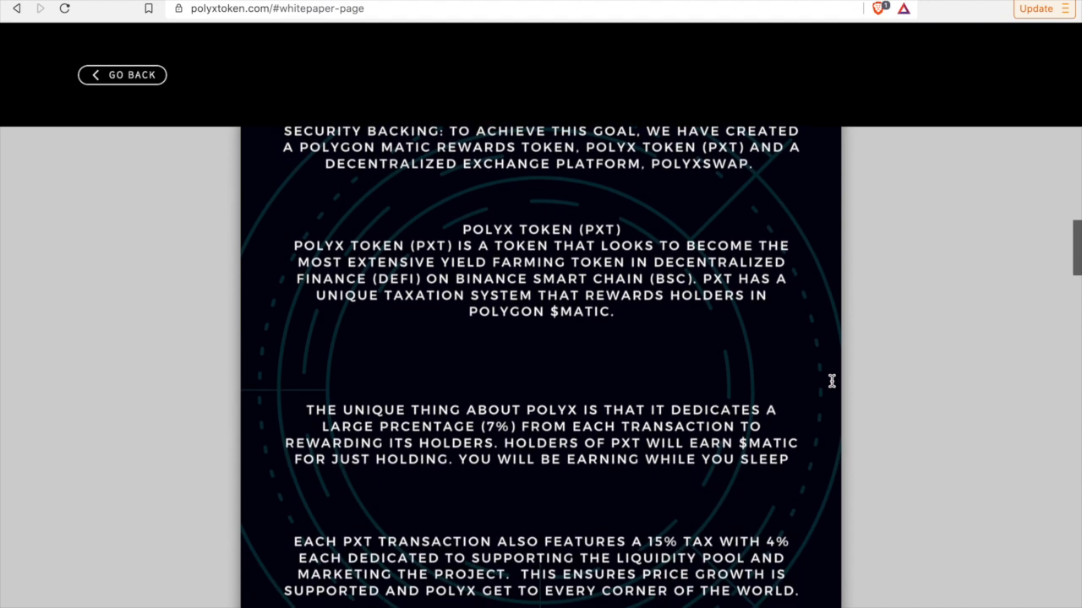
scroll(down, 3)
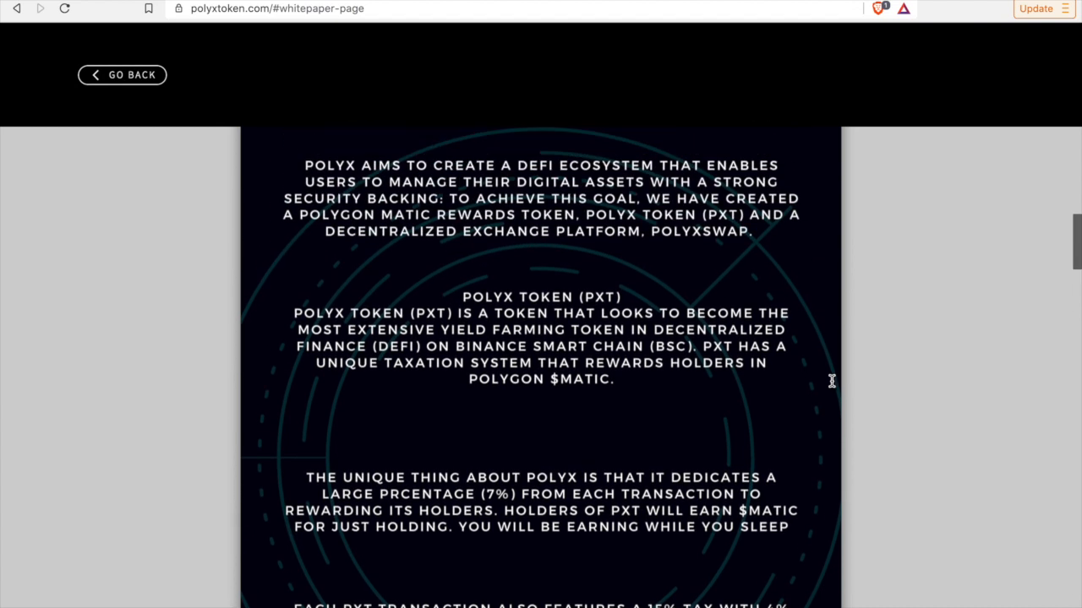
scroll(down, 3)
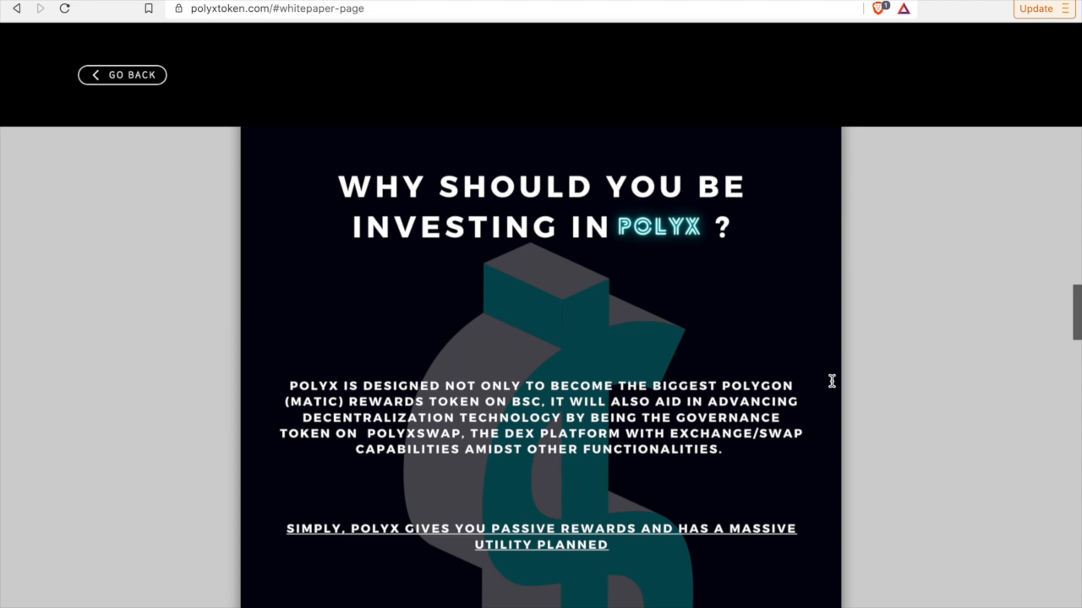
mouse_move(831, 424)
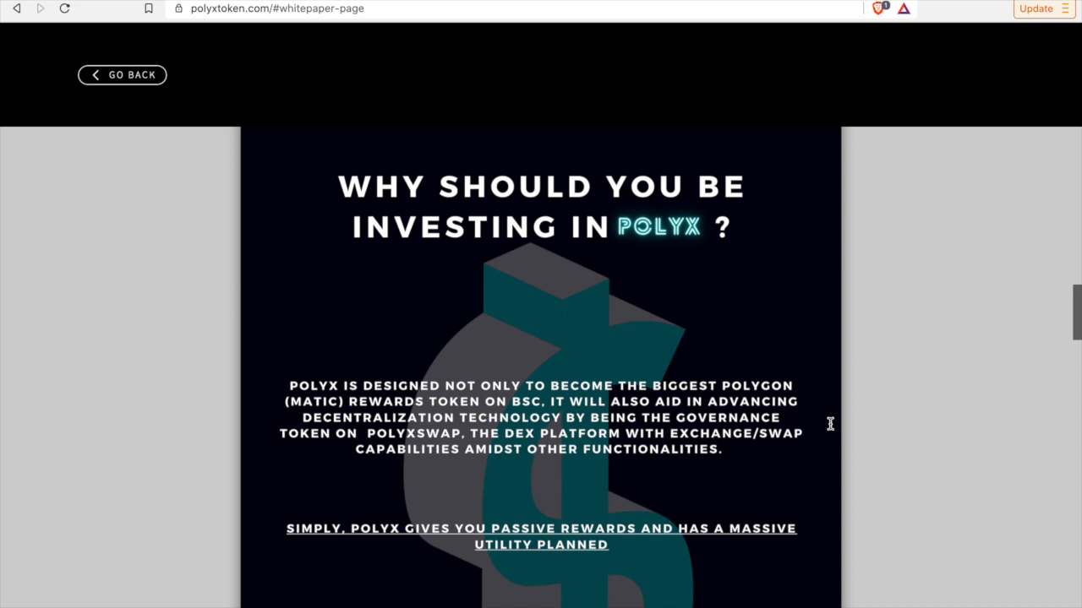
- Scroll through 'Why should you be investing in PolyX?' until the Tokenomics heading shows
scroll(down, 3)
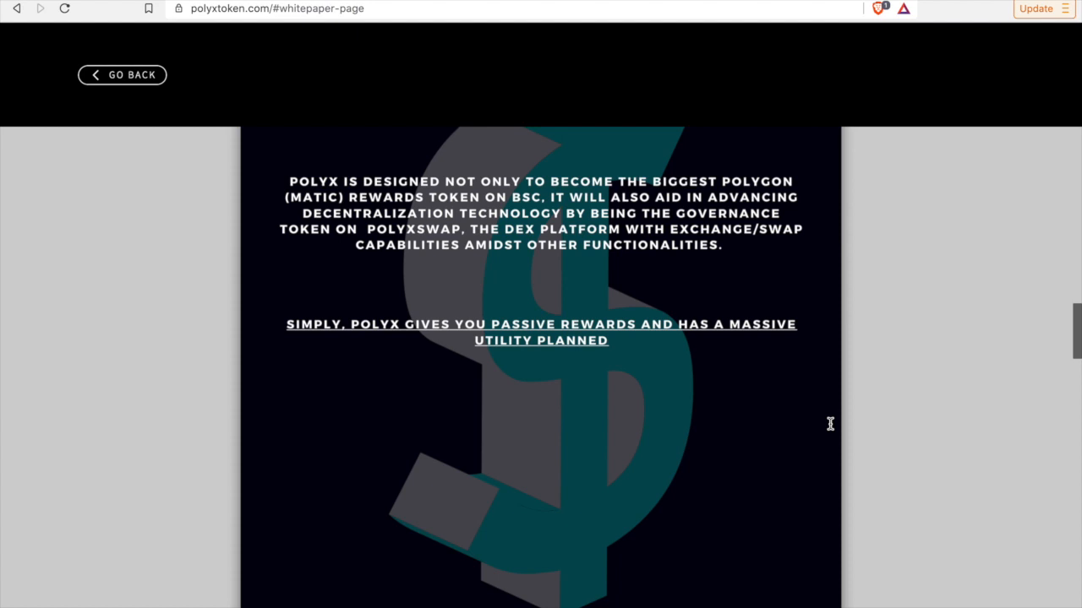
scroll(down, 3)
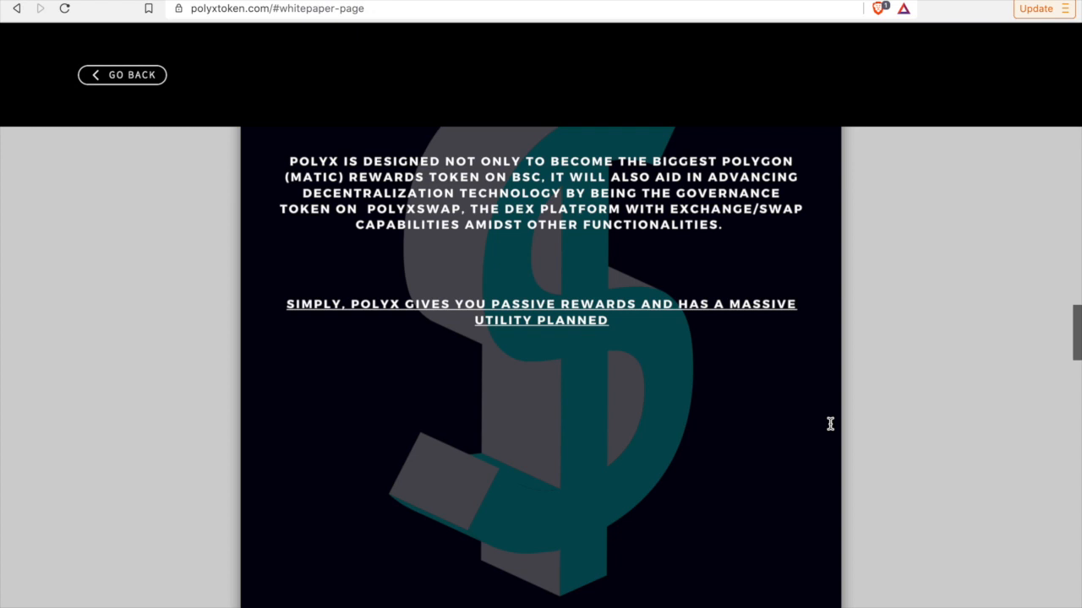
scroll(down, 3)
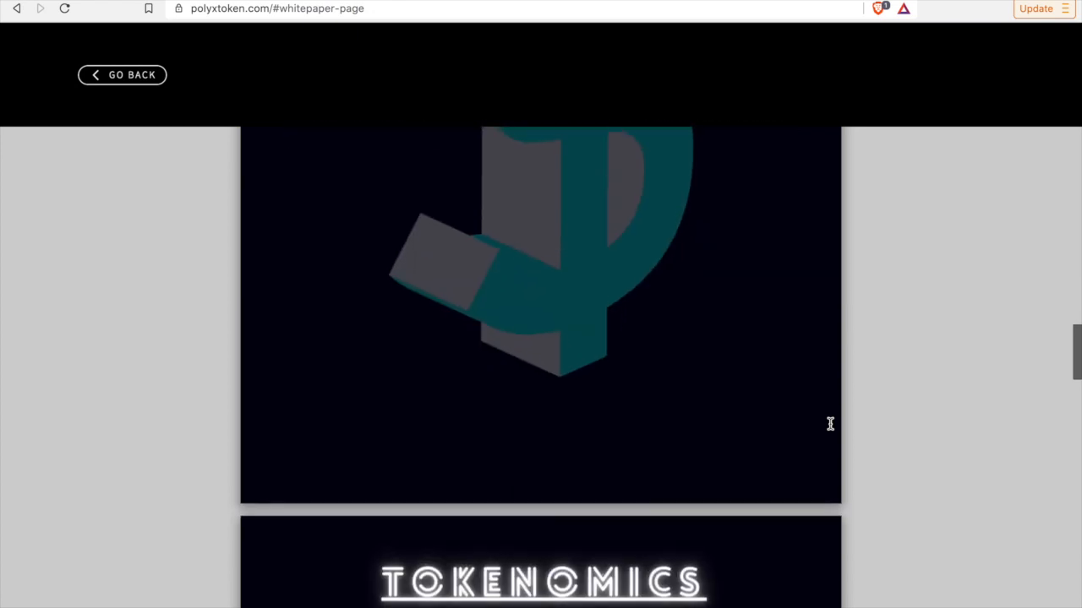
- Read through the whitepaper's Tokenomics breakdown
scroll(down, 3)
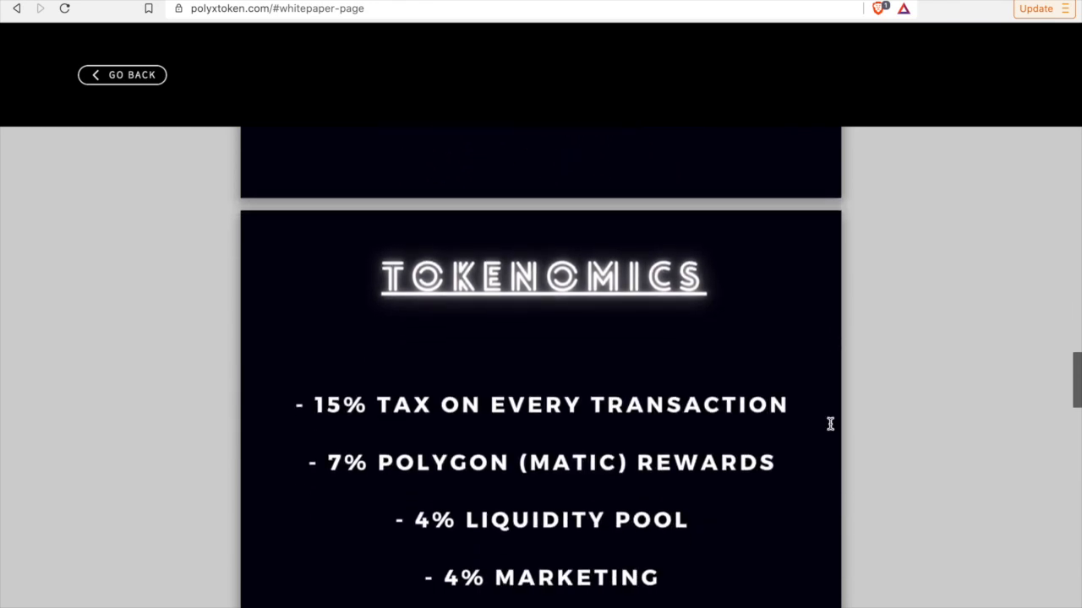
scroll(down, 3)
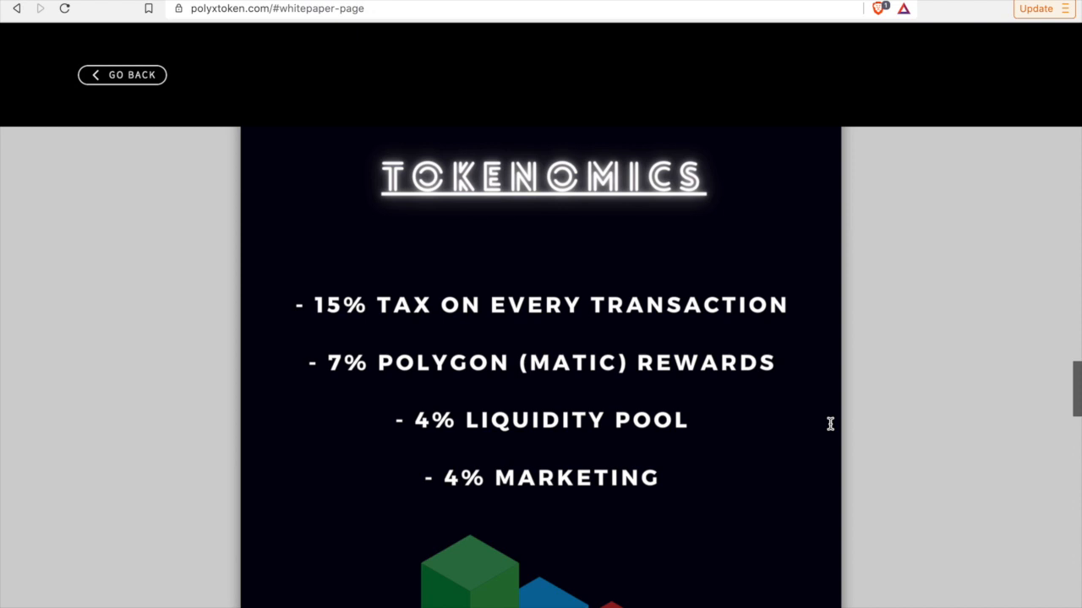
scroll(down, 3)
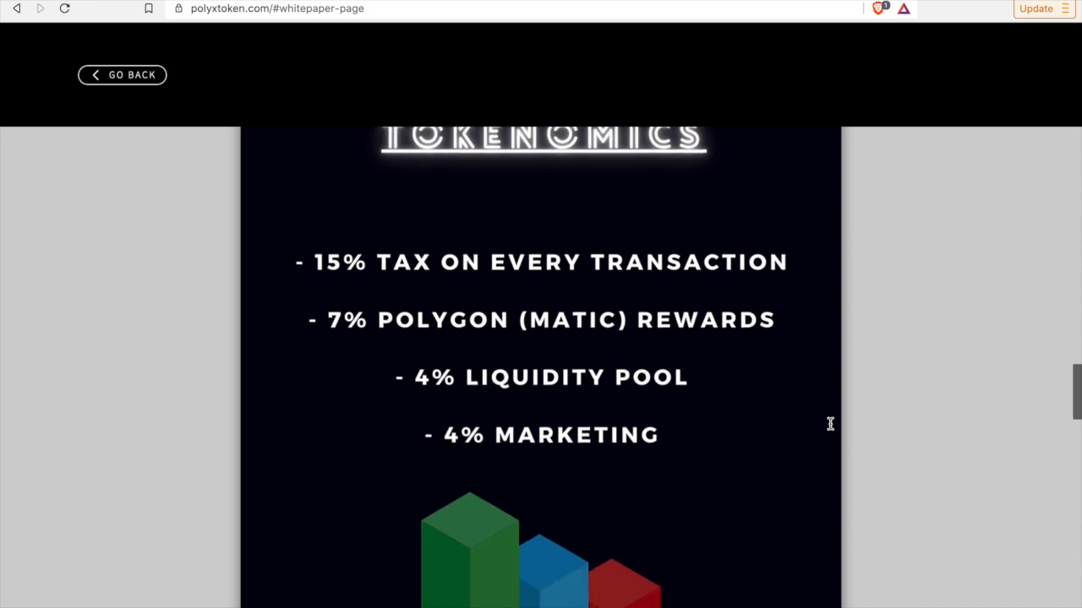
scroll(down, 3)
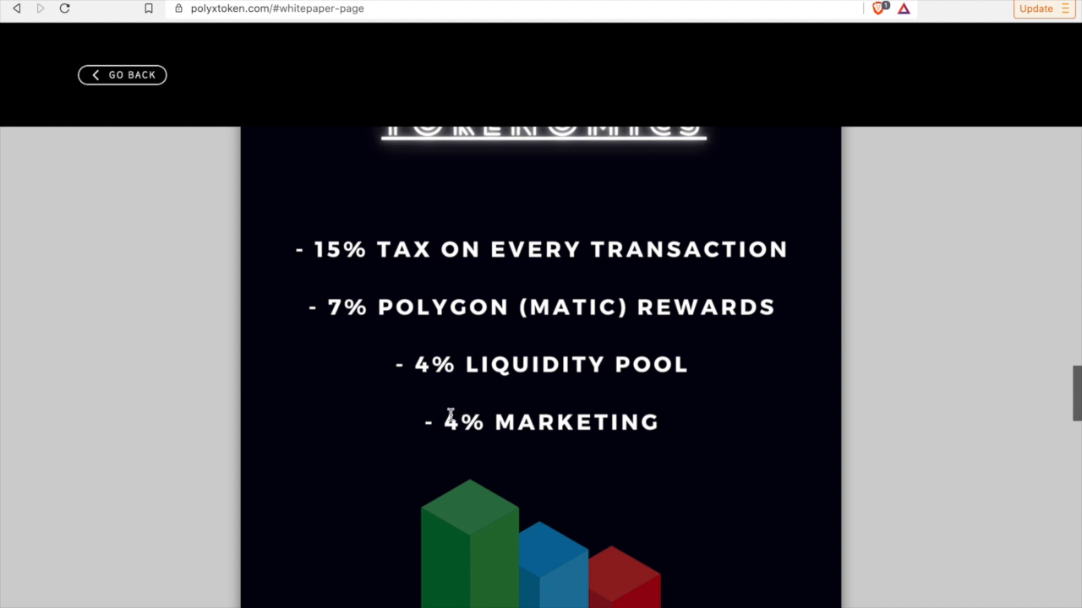
mouse_move(839, 476)
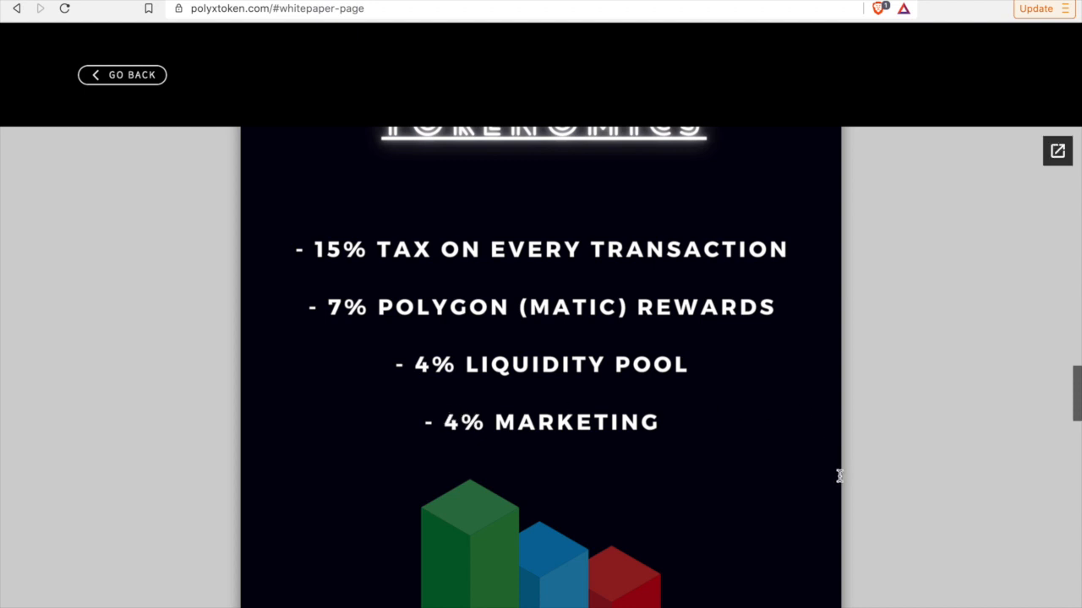
mouse_move(816, 499)
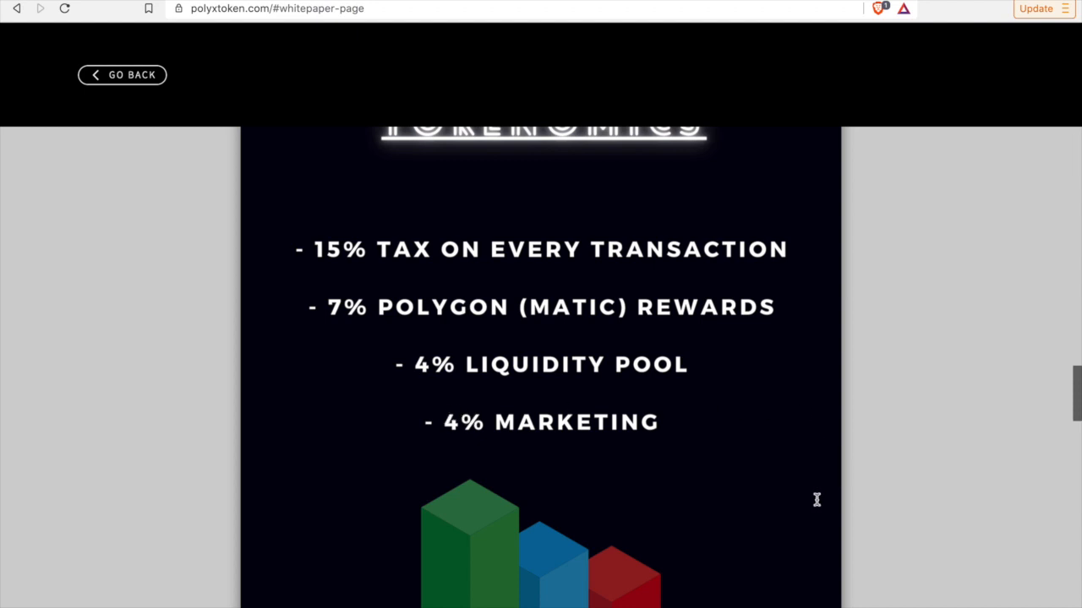
scroll(down, 3)
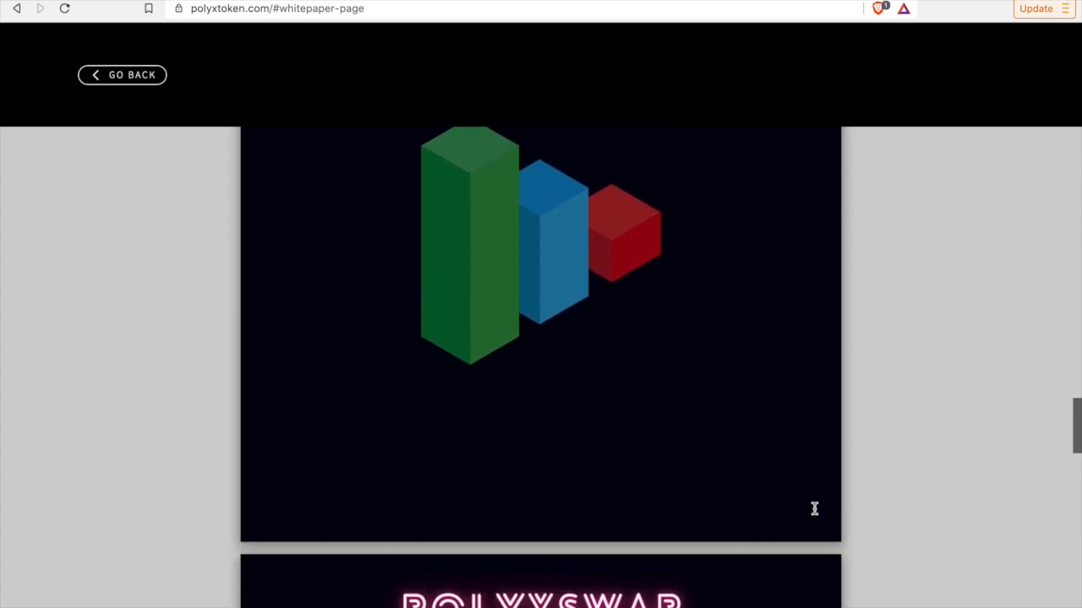
scroll(down, 3)
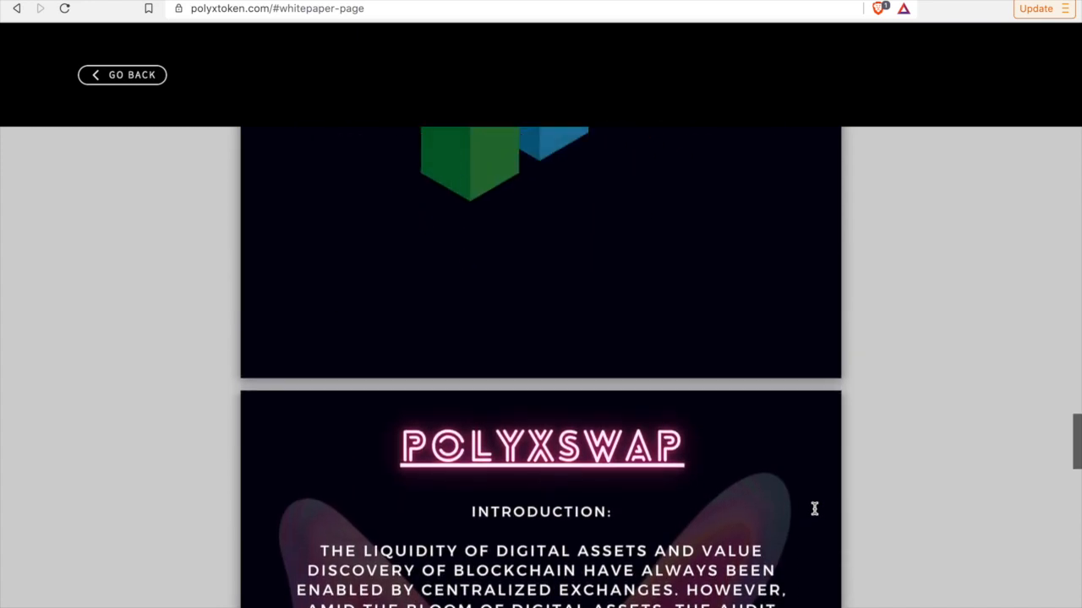
scroll(down, 3)
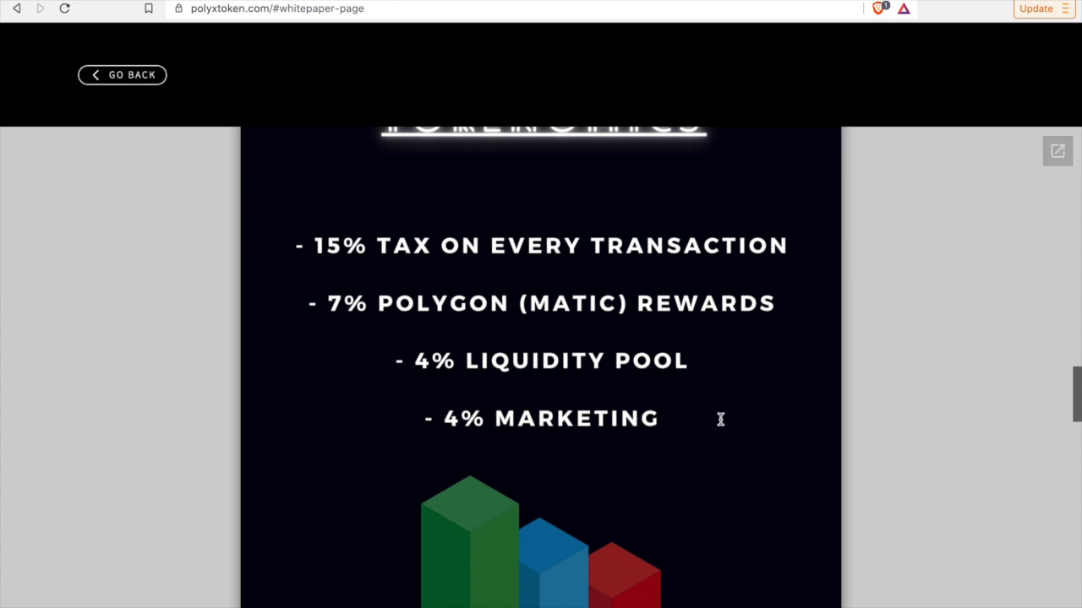
mouse_move(763, 311)
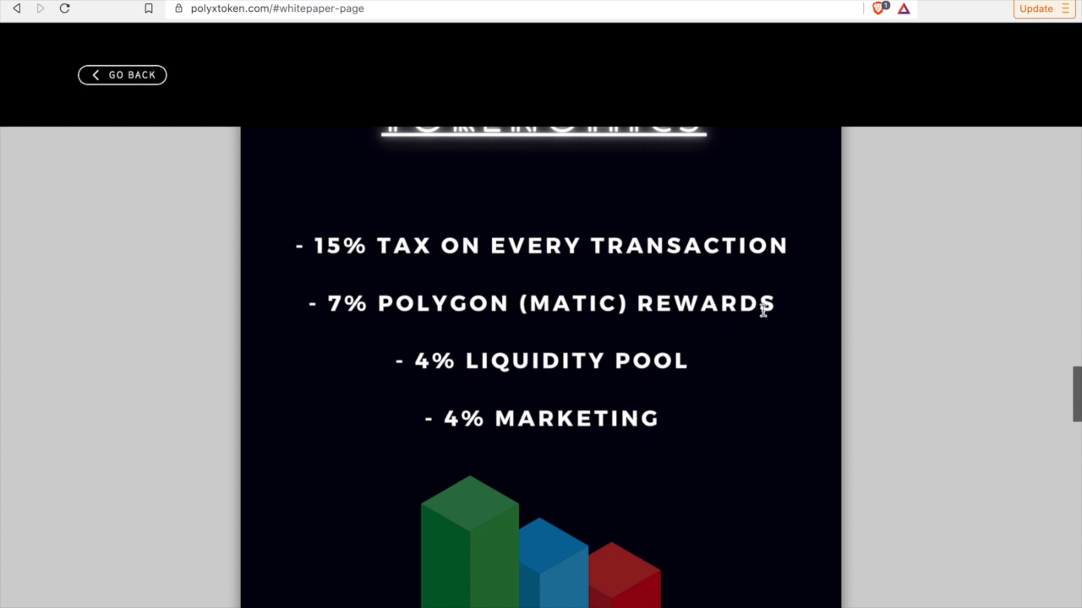
mouse_move(394, 328)
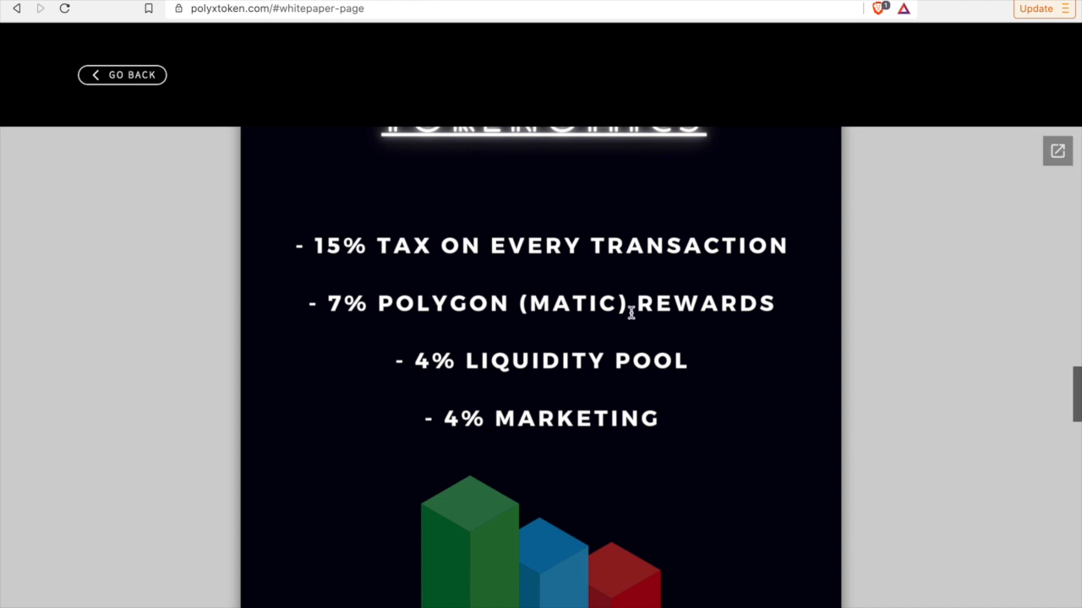
- Scroll on to the POLYXSWAP Introduction section
scroll(down, 3)
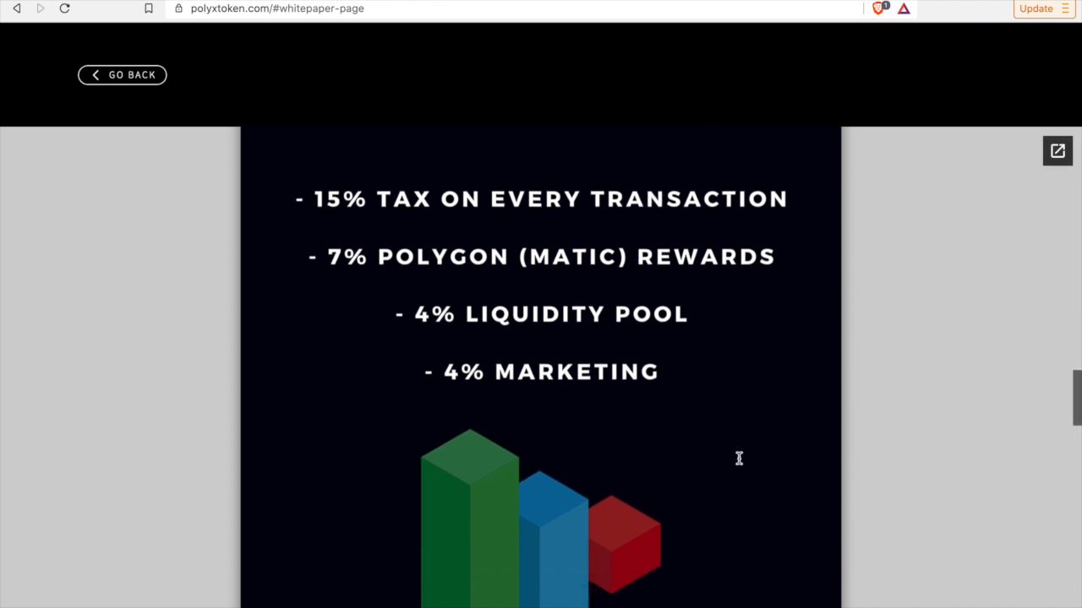
scroll(down, 3)
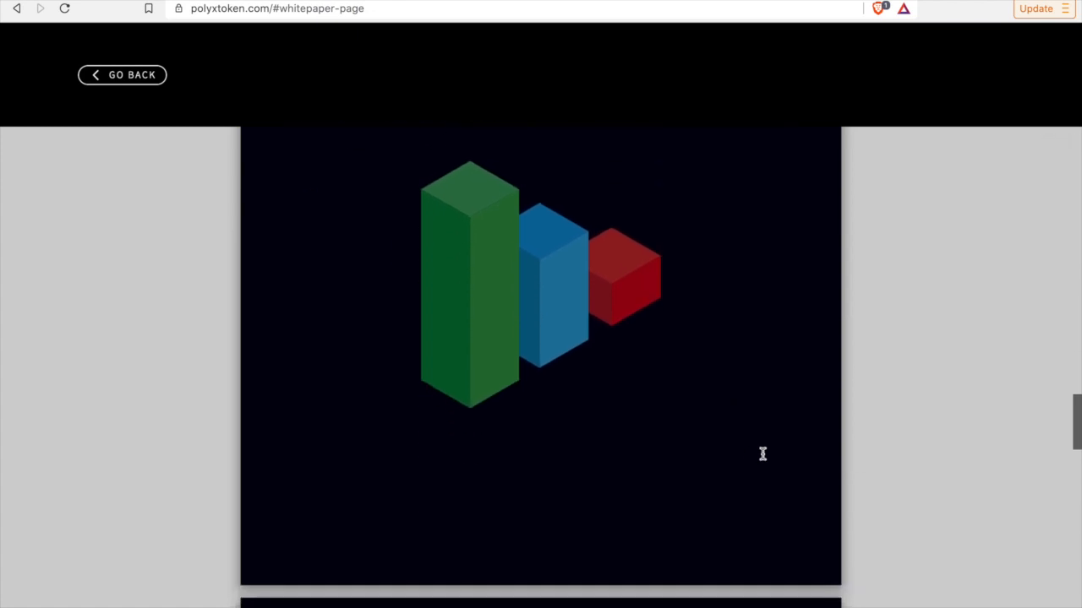
scroll(down, 3)
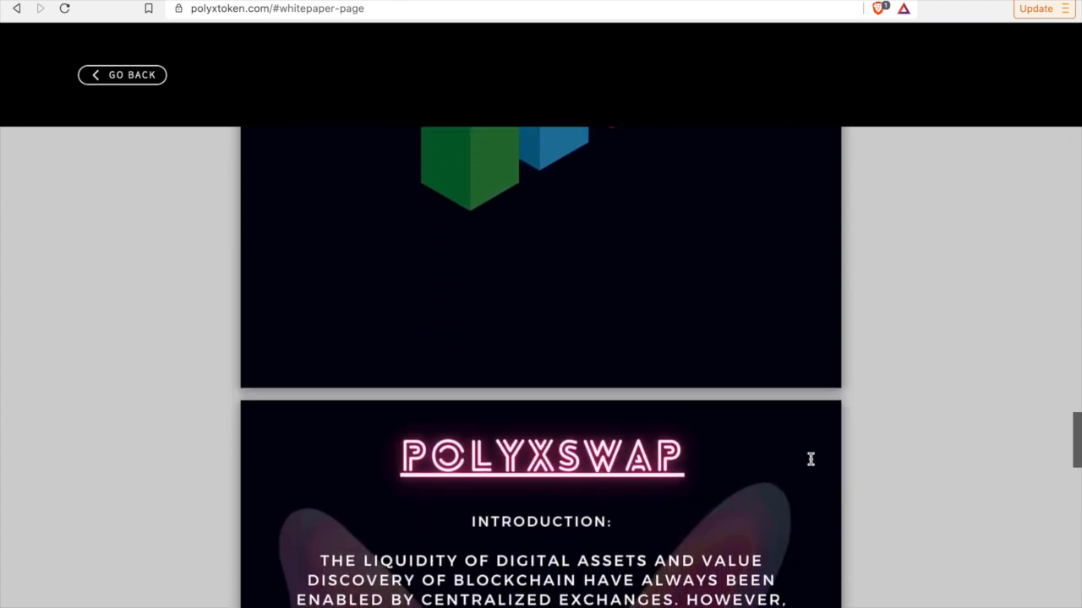
scroll(down, 3)
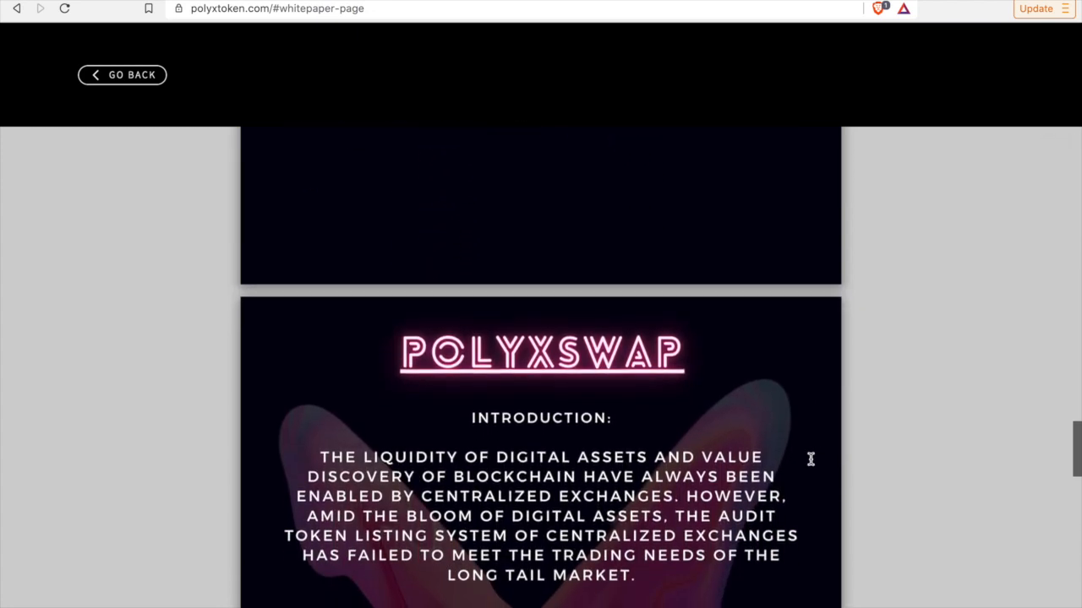
scroll(down, 3)
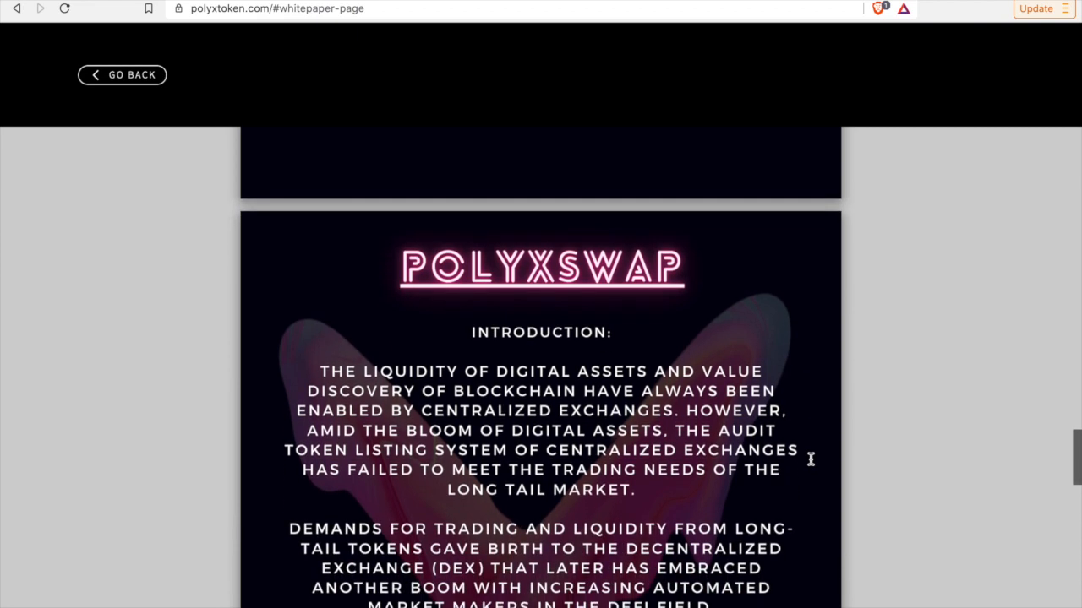
- Scroll to the Earning section describing X-Yield, X-Pool and X-Lottery
scroll(down, 3)
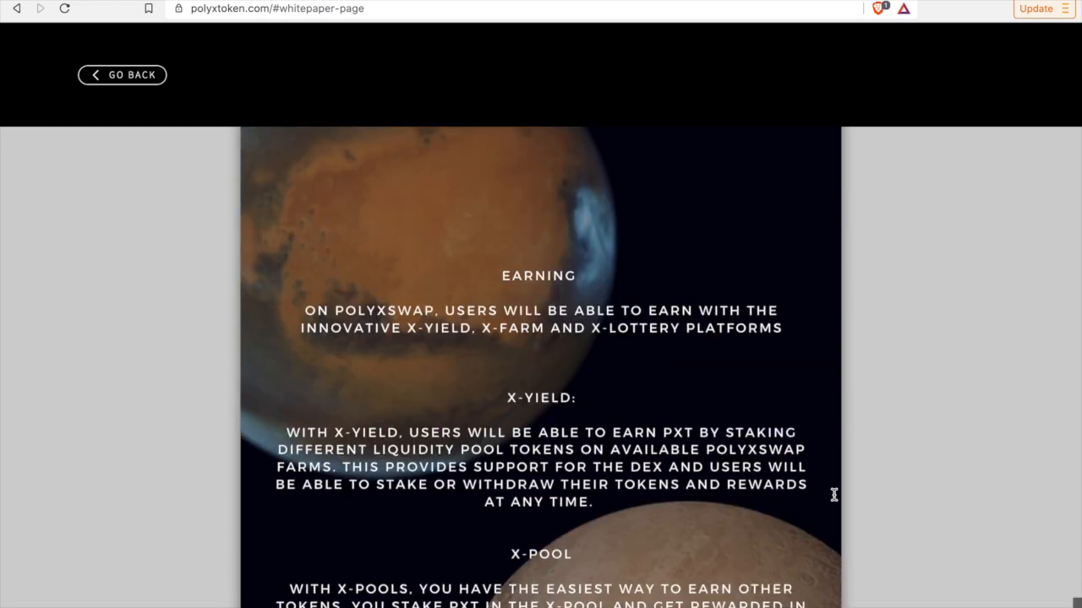
scroll(down, 3)
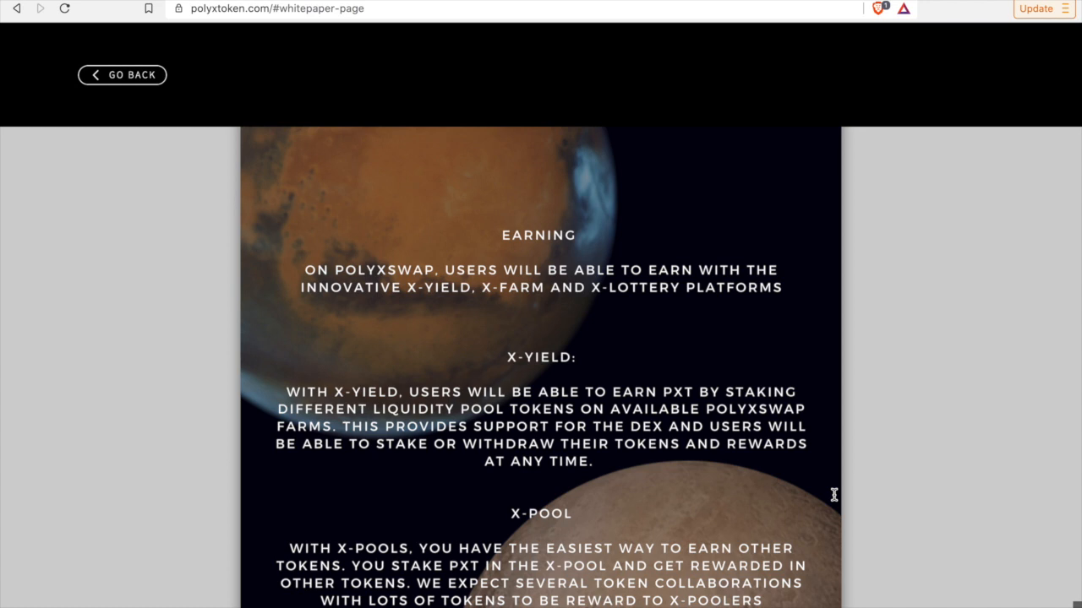
scroll(down, 3)
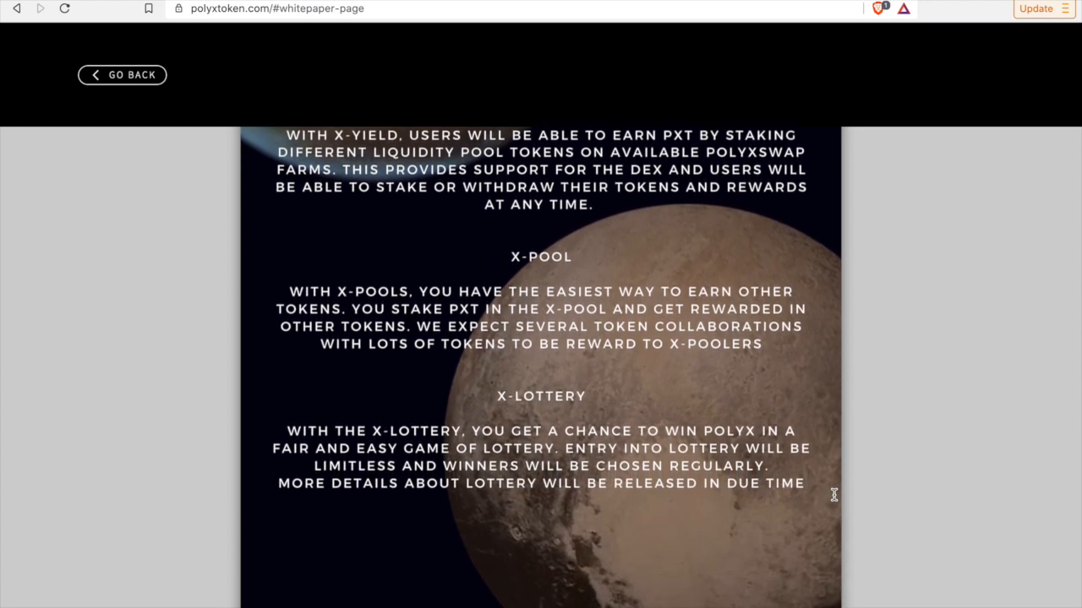
scroll(up, 3)
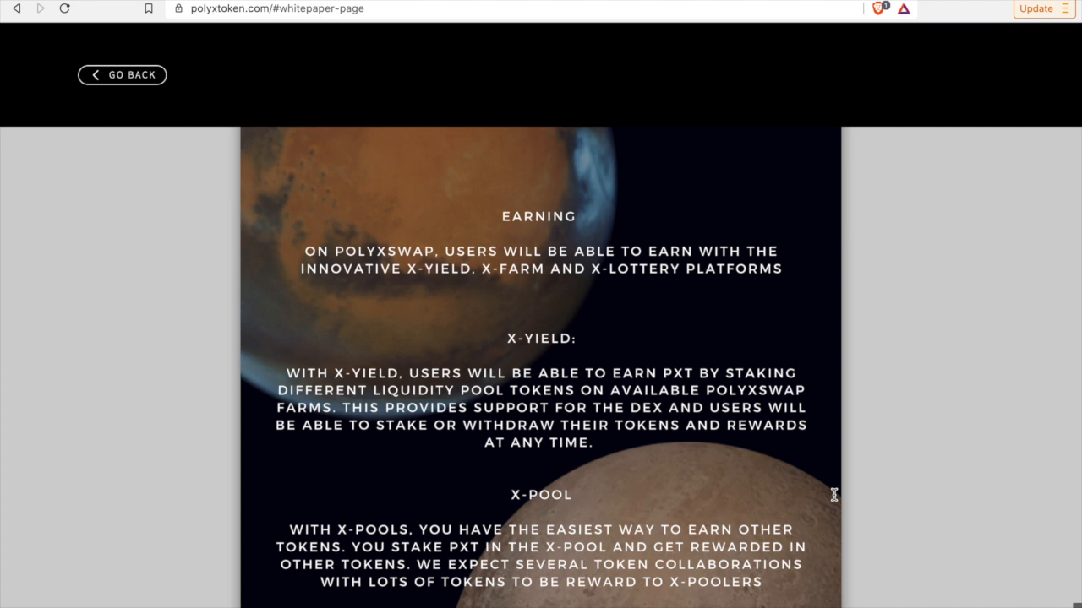
scroll(down, 3)
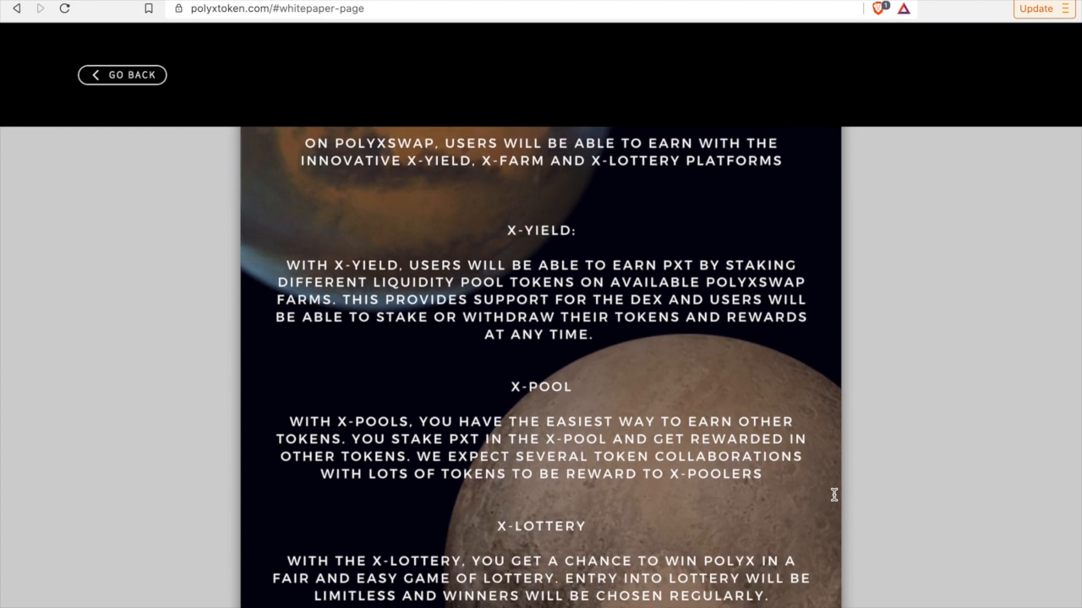
- Scroll to the whitepaper's Conclusion on the PolyXToken and PolyXSwap ecosystem
scroll(down, 3)
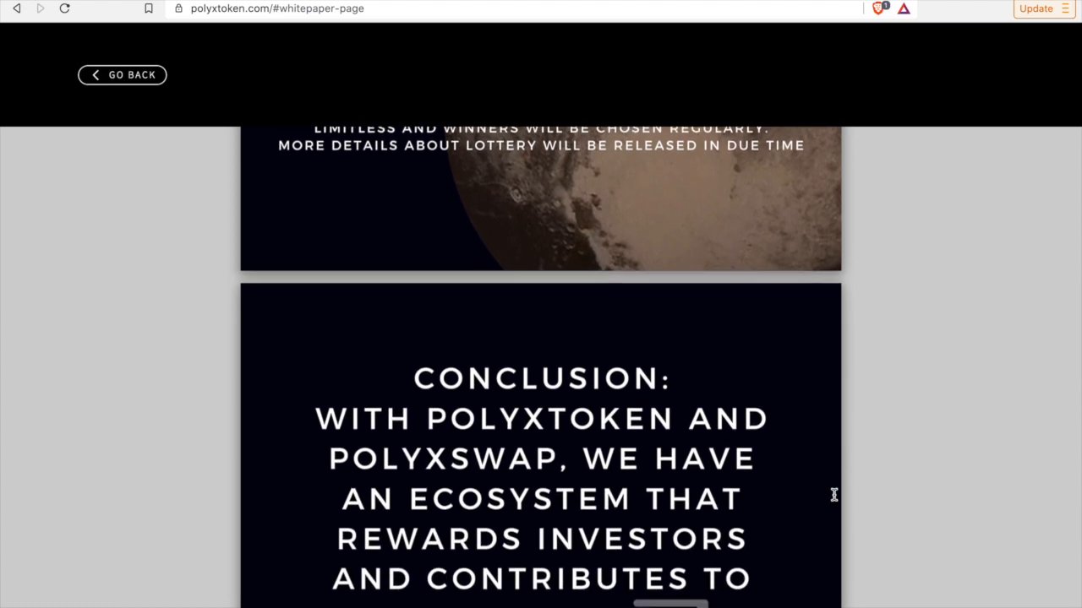
scroll(down, 3)
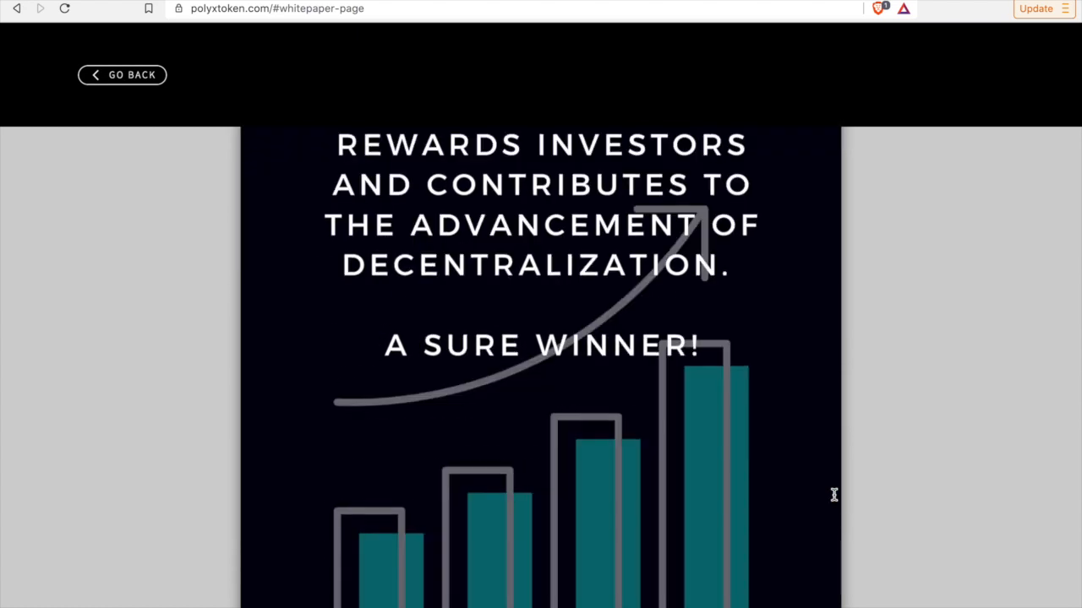
scroll(down, 3)
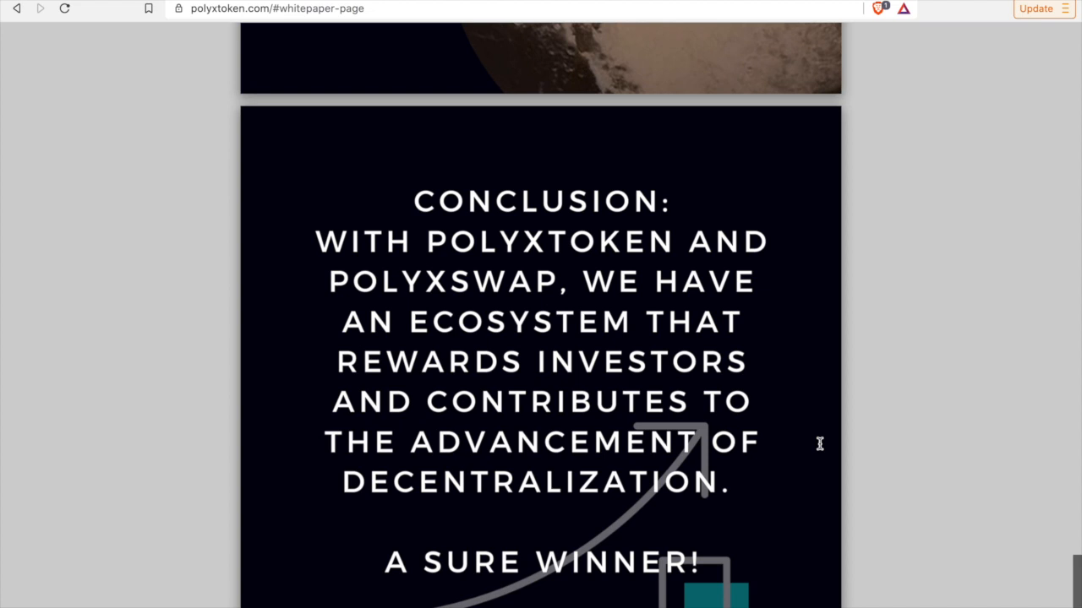
scroll(down, 3)
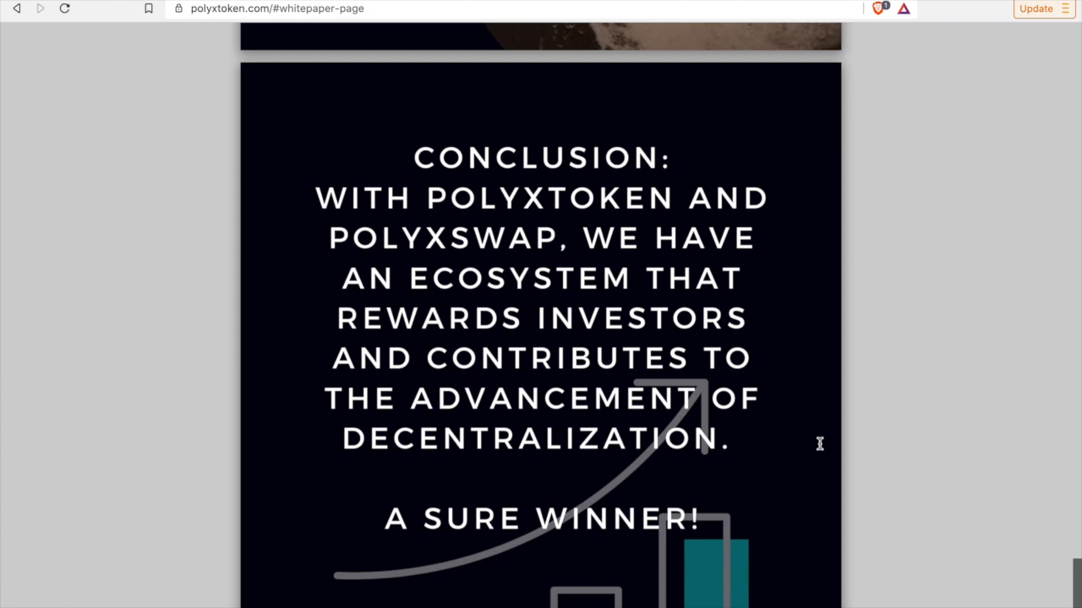
scroll(down, 3)
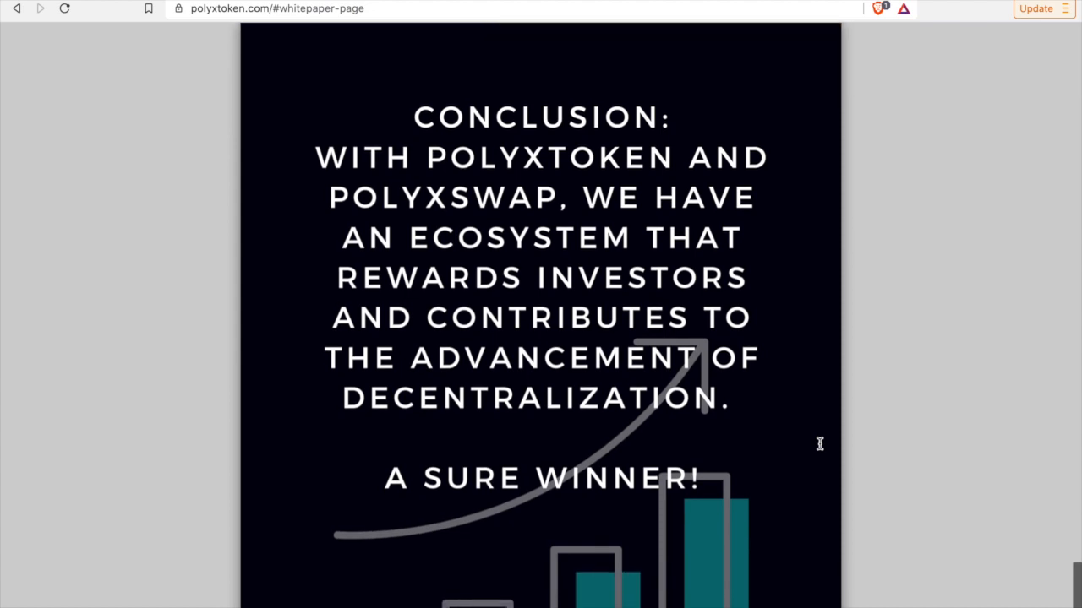
mouse_move(805, 350)
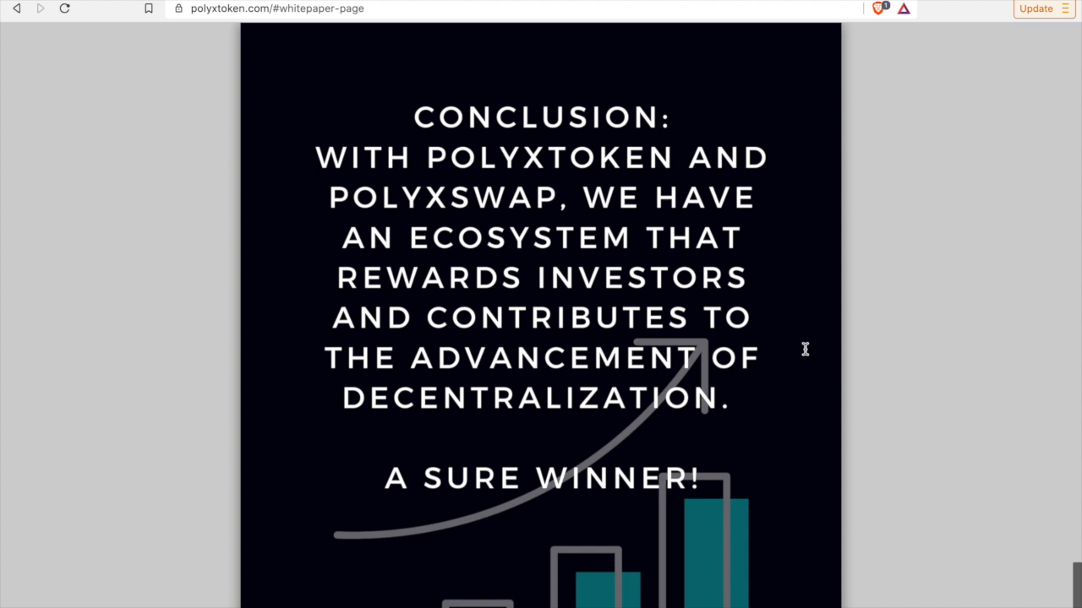
scroll(up, 3)
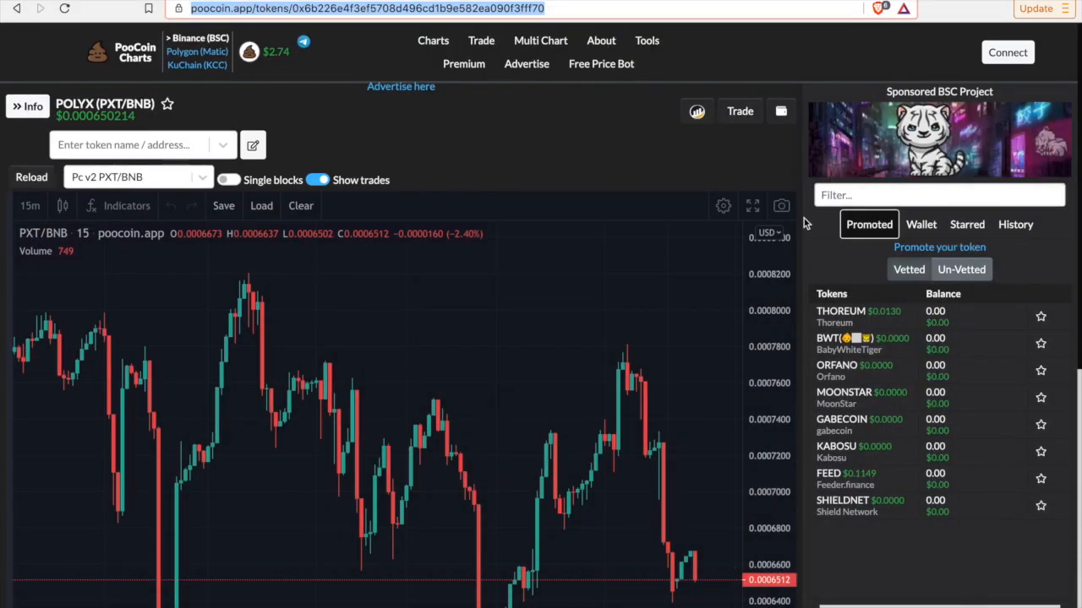
- Scroll the PooCoin POLYX page to the PXT/BNB chart and recent sell transactions
scroll(down, 3)
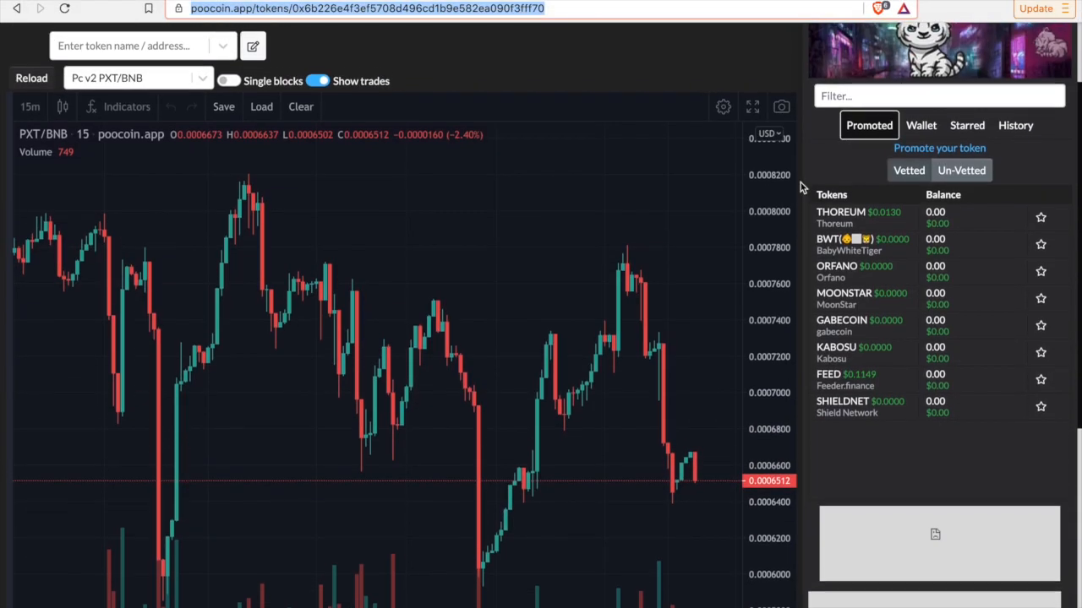
scroll(down, 3)
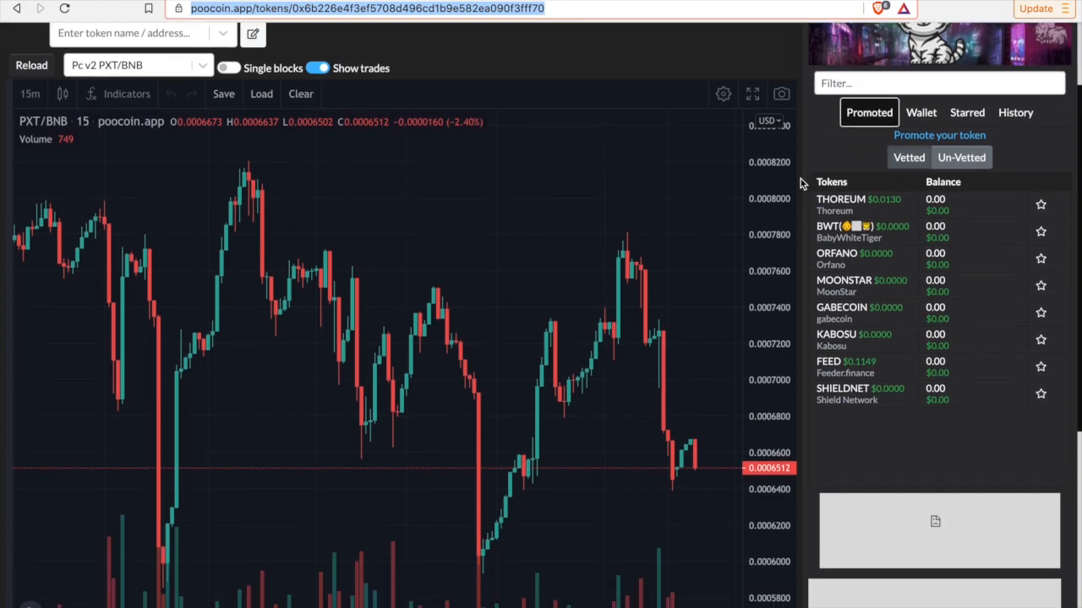
scroll(down, 3)
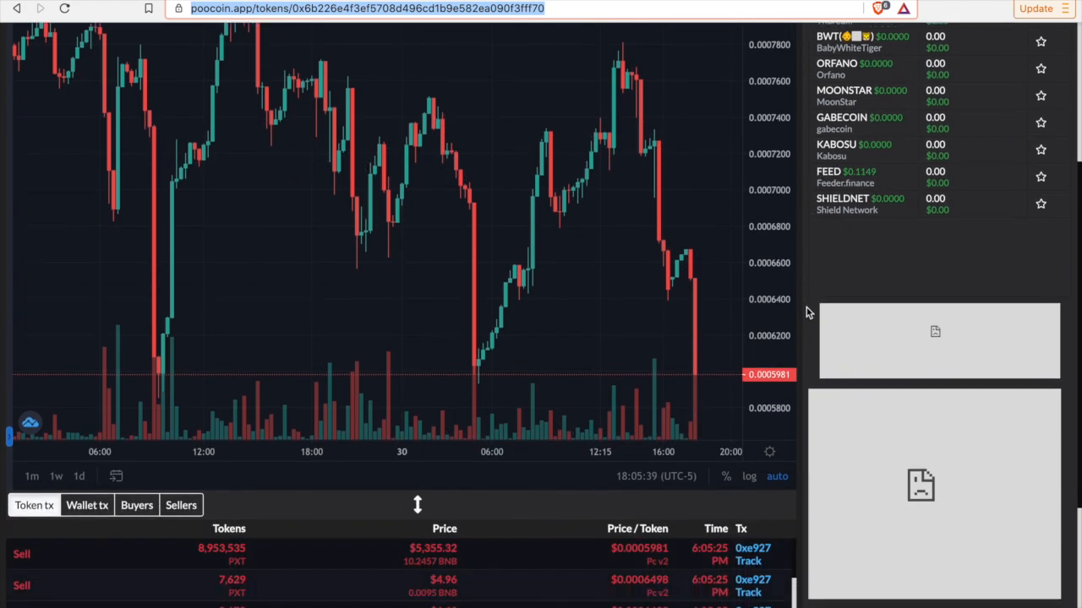
scroll(down, 3)
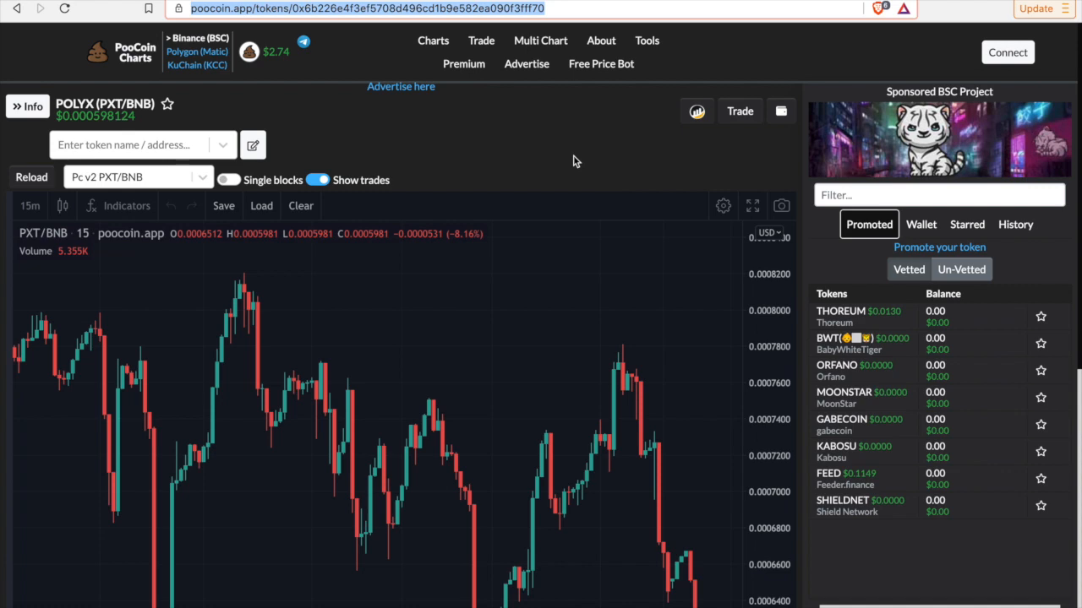
mouse_move(555, 162)
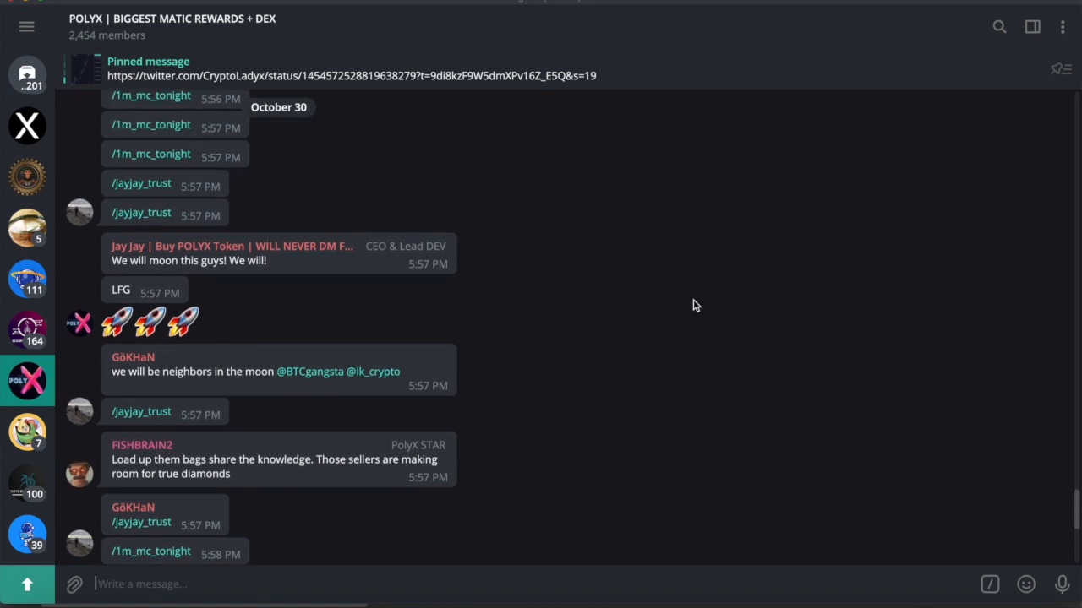
- Scroll up through the POLYX group's October 30 messages, including the tokenomics post
scroll(up, 3)
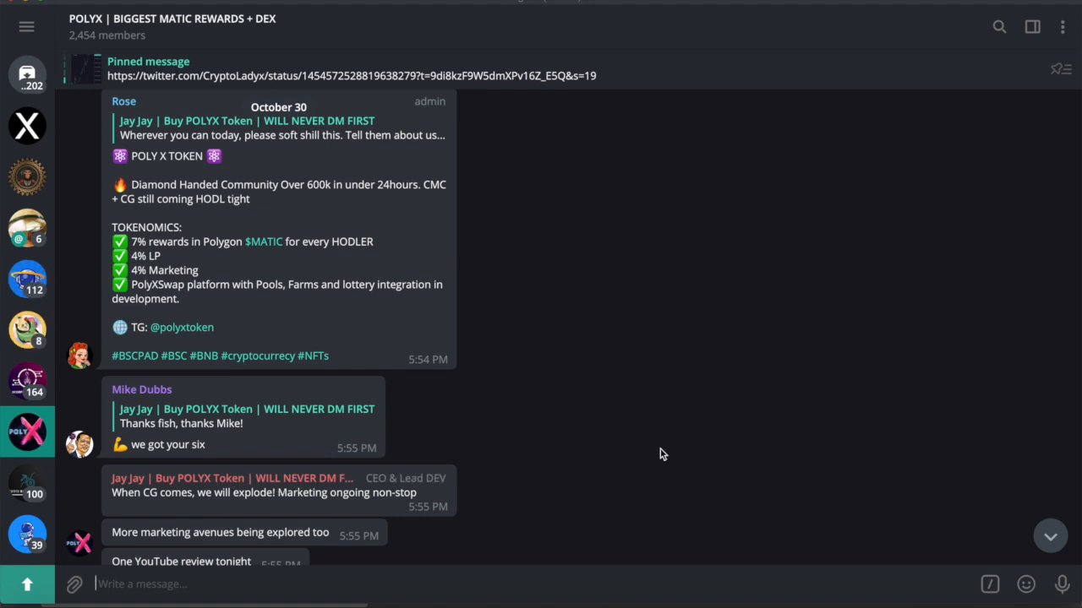
mouse_move(702, 396)
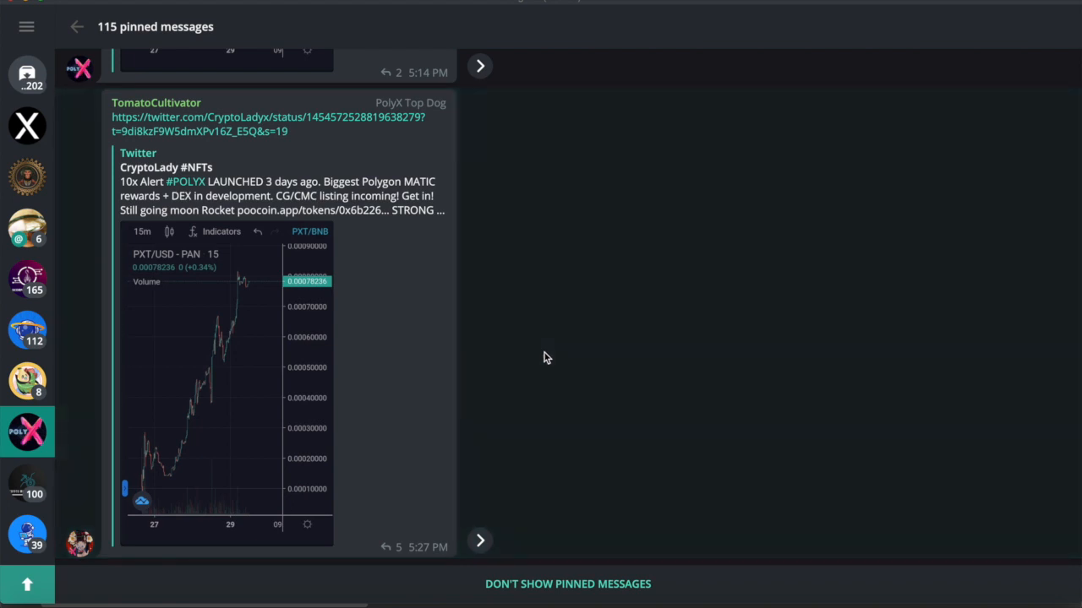
- Scroll through the POLYX group's 115 pinned posts down to the Captain Cryptos whitepaper-live tweet
scroll(down, 3)
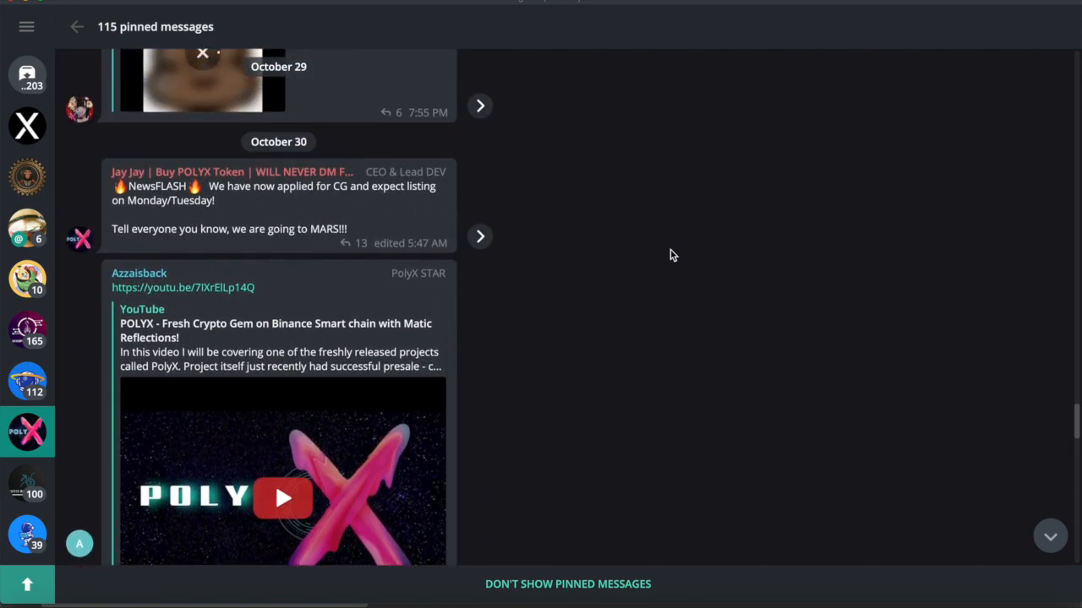
scroll(up, 3)
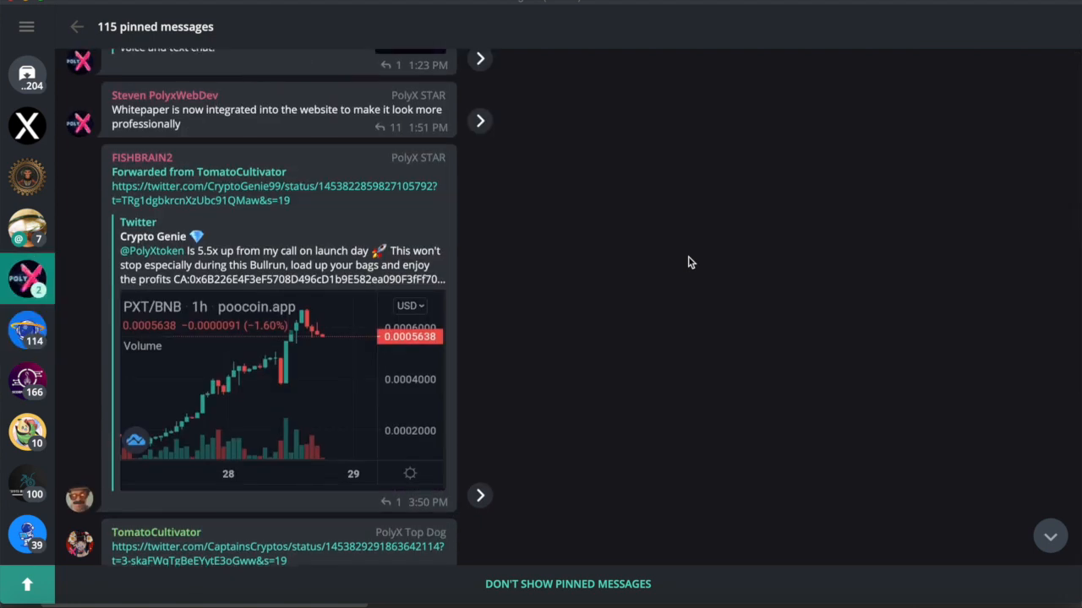
mouse_move(664, 338)
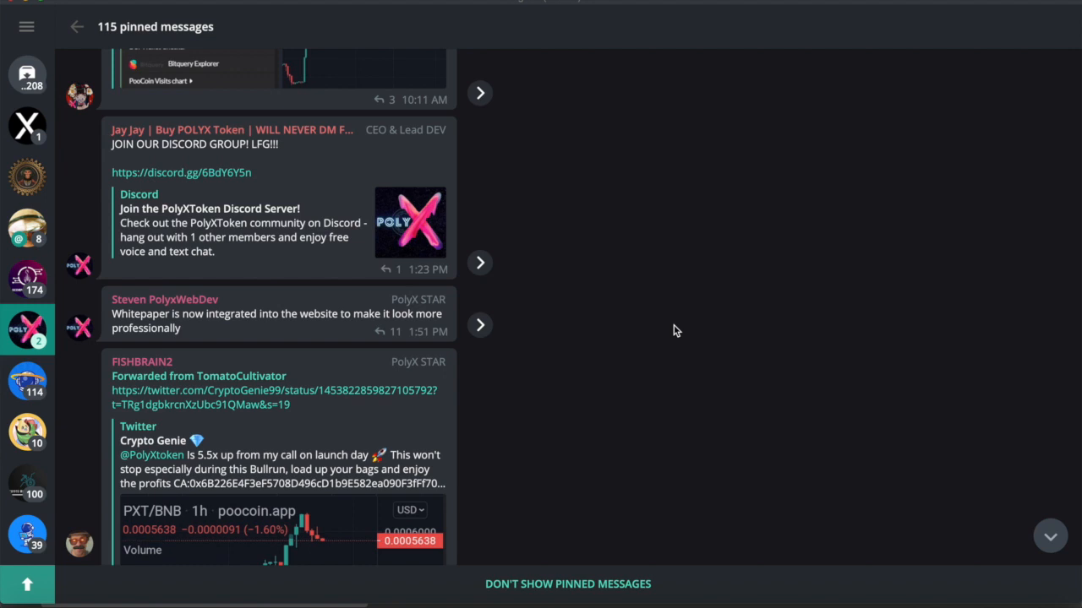
mouse_move(655, 394)
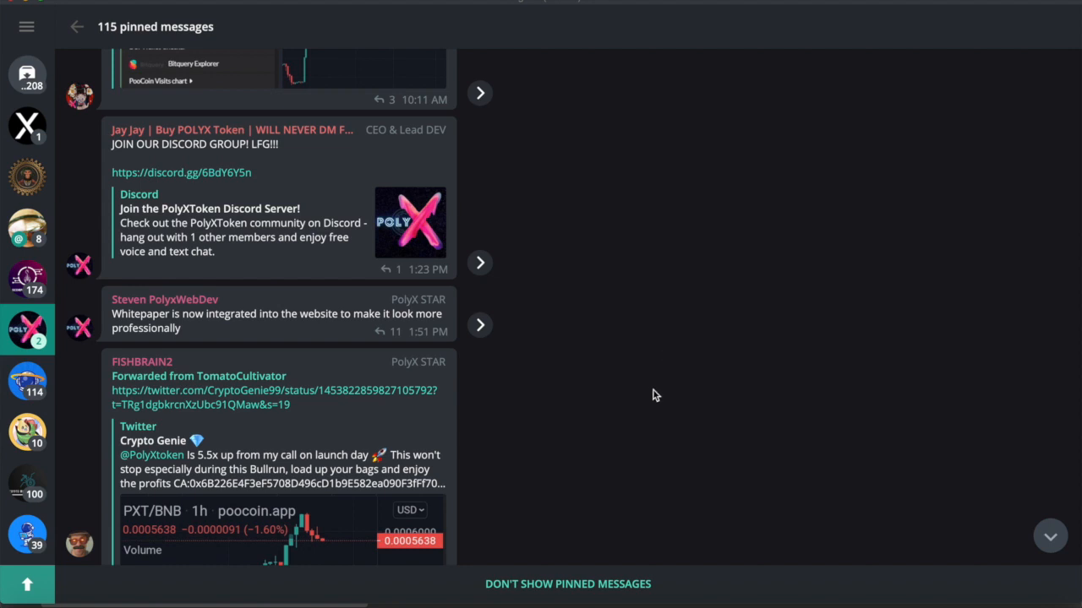
scroll(down, 3)
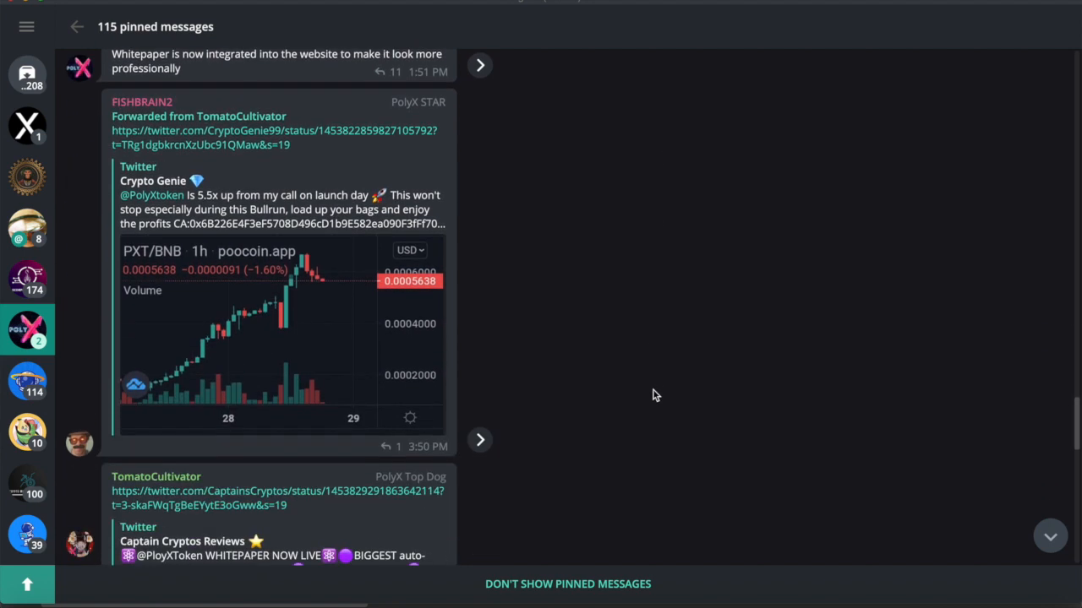
mouse_move(679, 428)
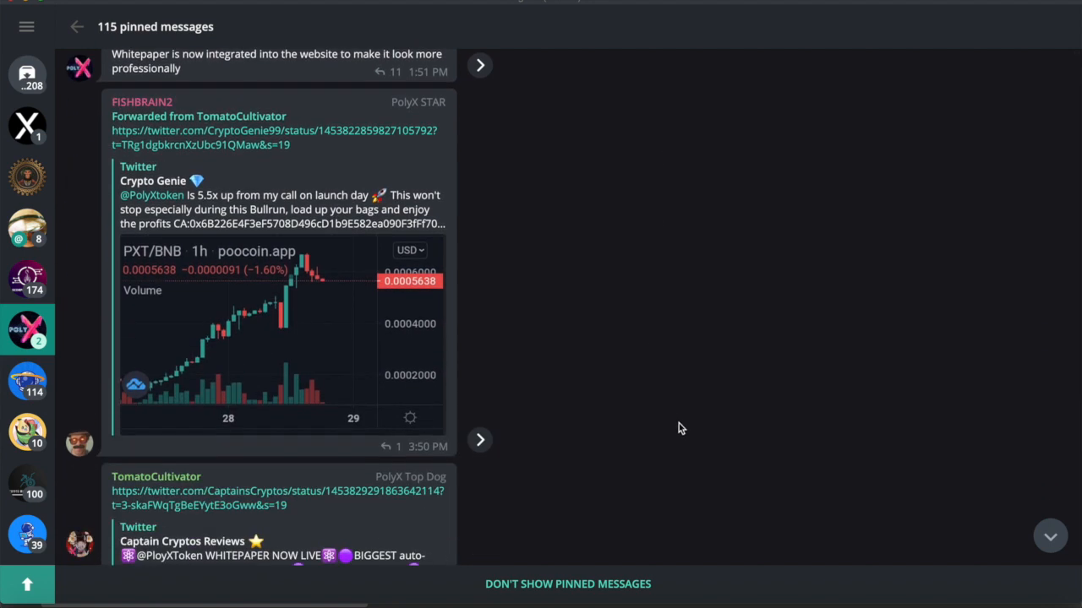
mouse_move(665, 328)
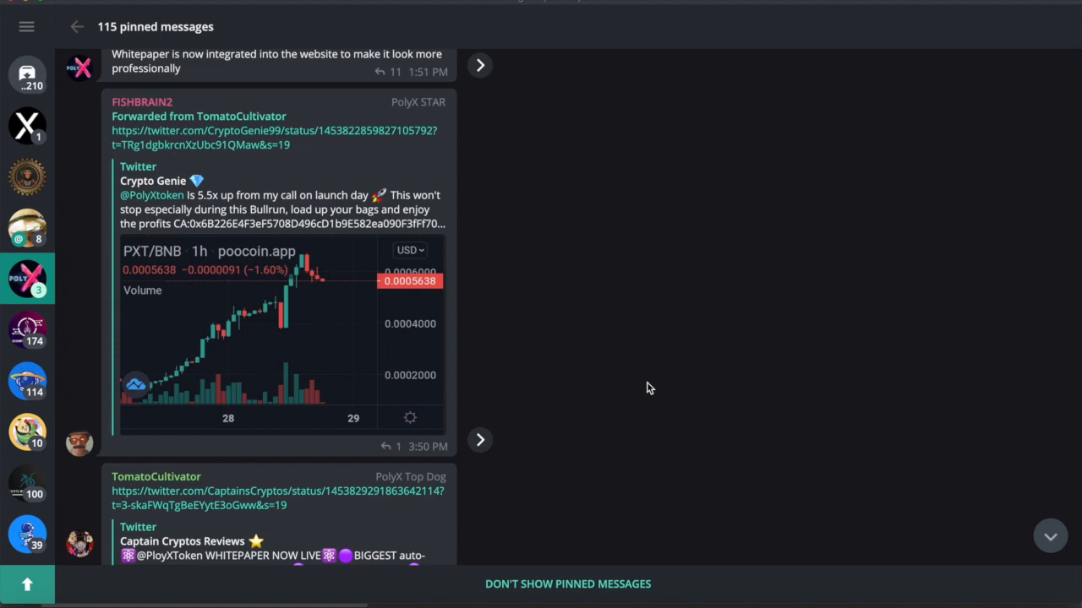
scroll(down, 3)
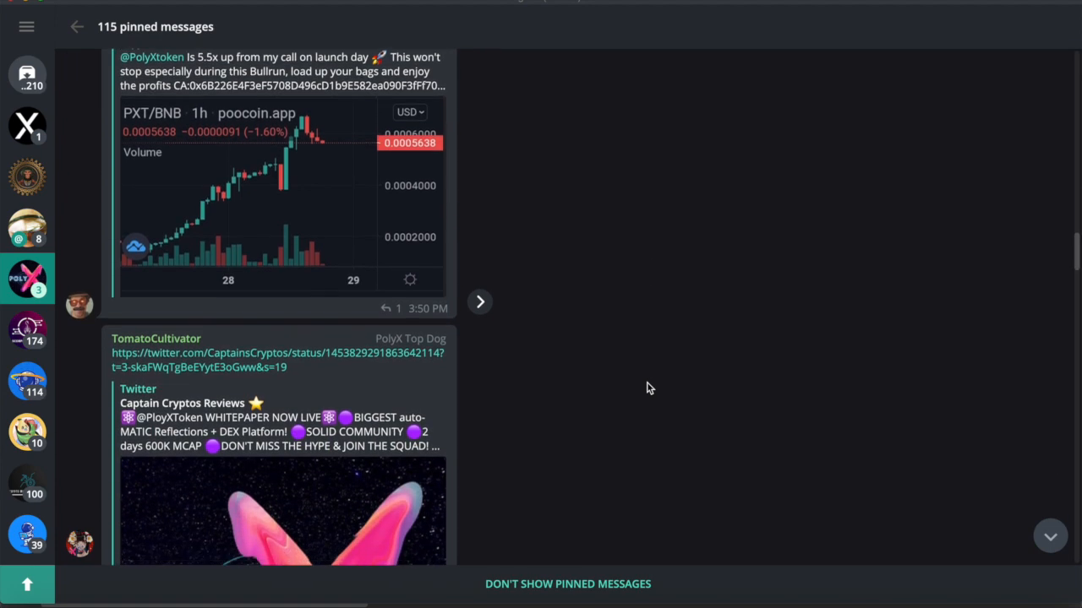
scroll(down, 3)
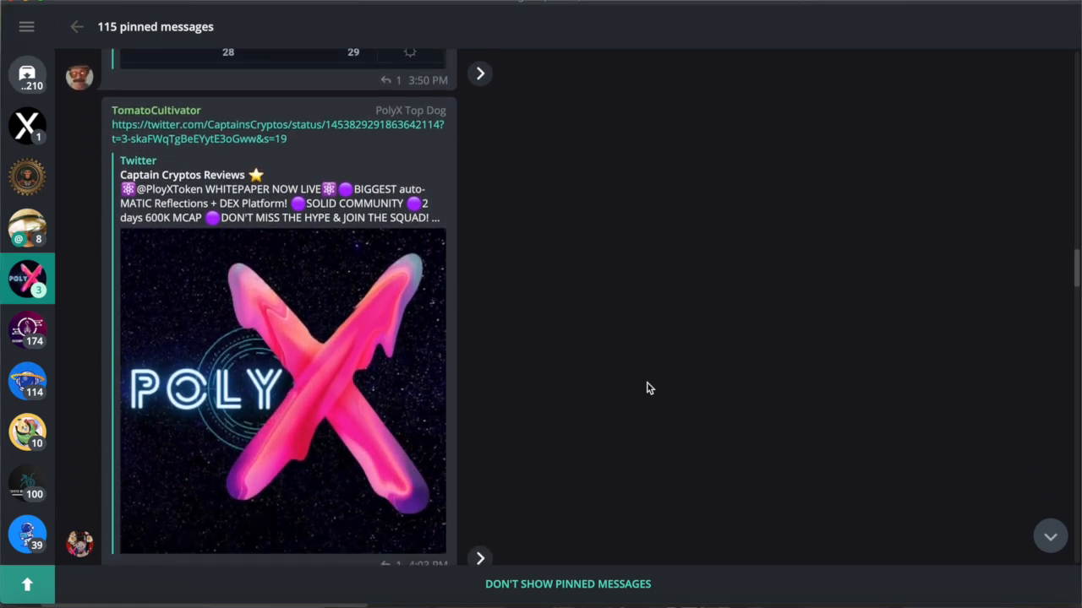